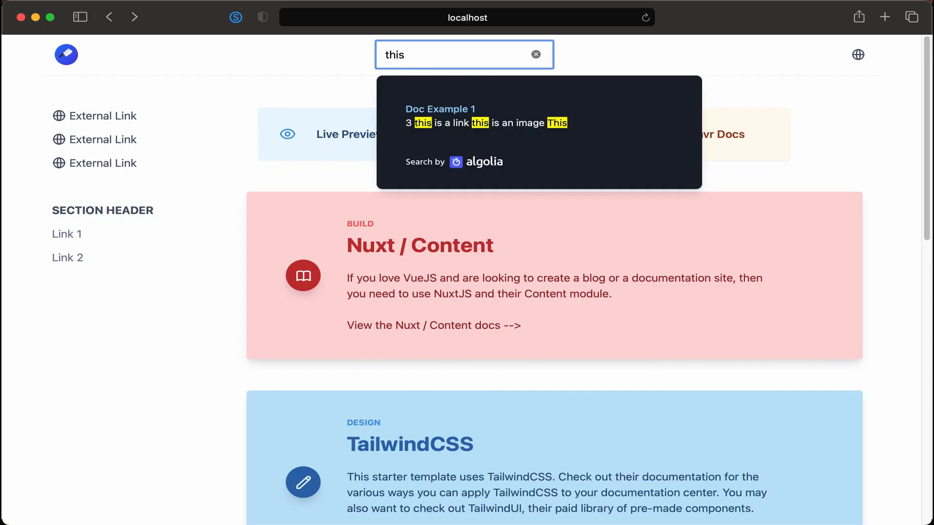
- Clear the docs search field so the Algolia results dropdown closes
left_click(535, 55)
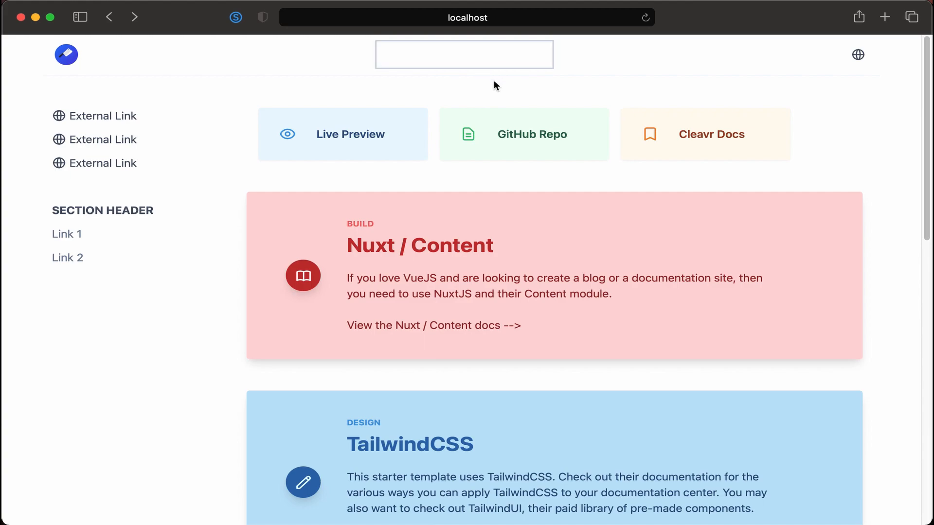
mouse_move(451, 100)
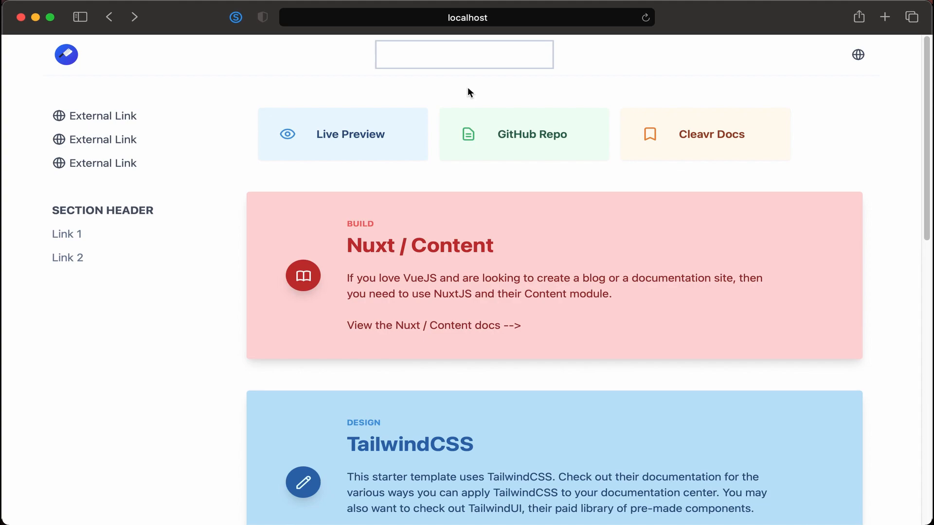
left_click(464, 55)
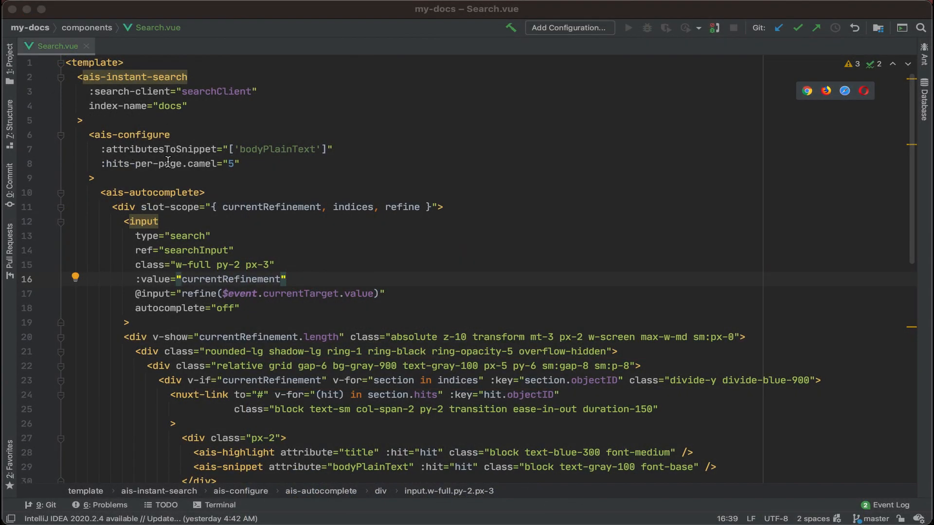
- Add a mounted: function () { hook after the data block in Search.vue
scroll("down", 3)
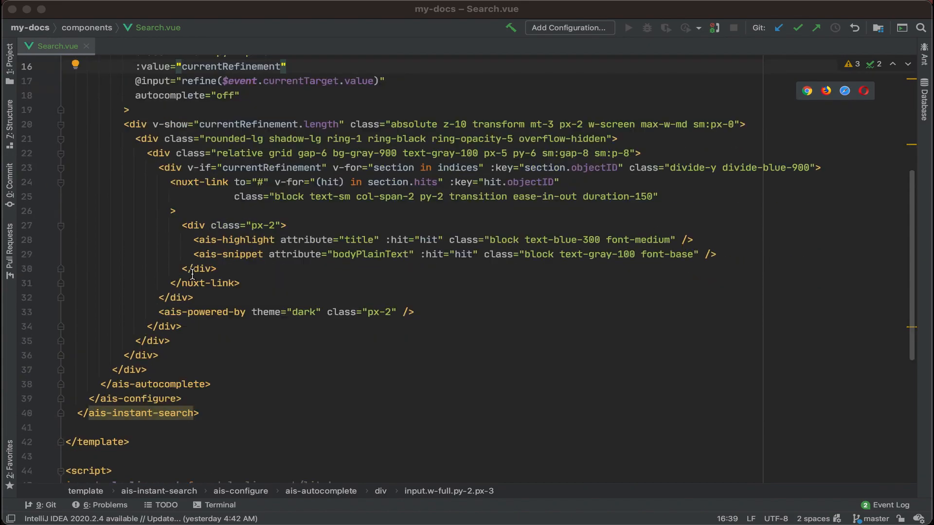
scroll("down", 3)
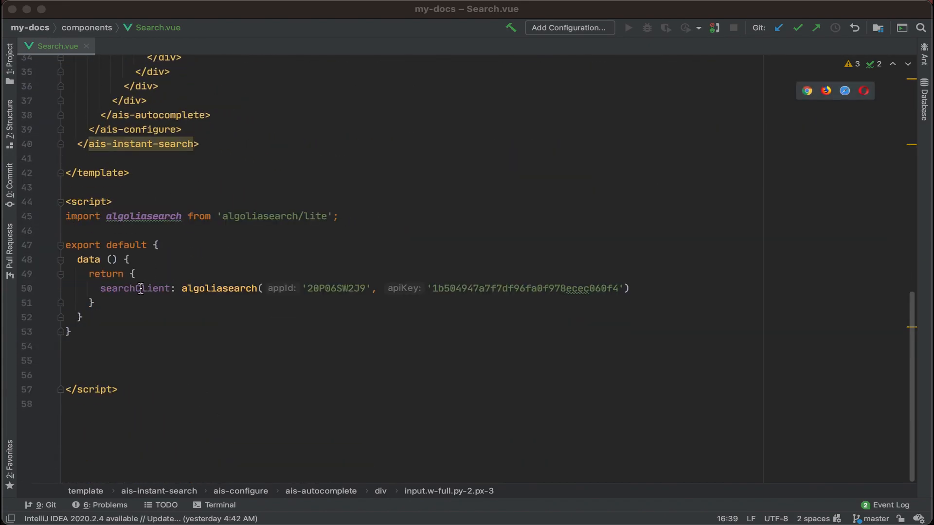
mouse_move(115, 327)
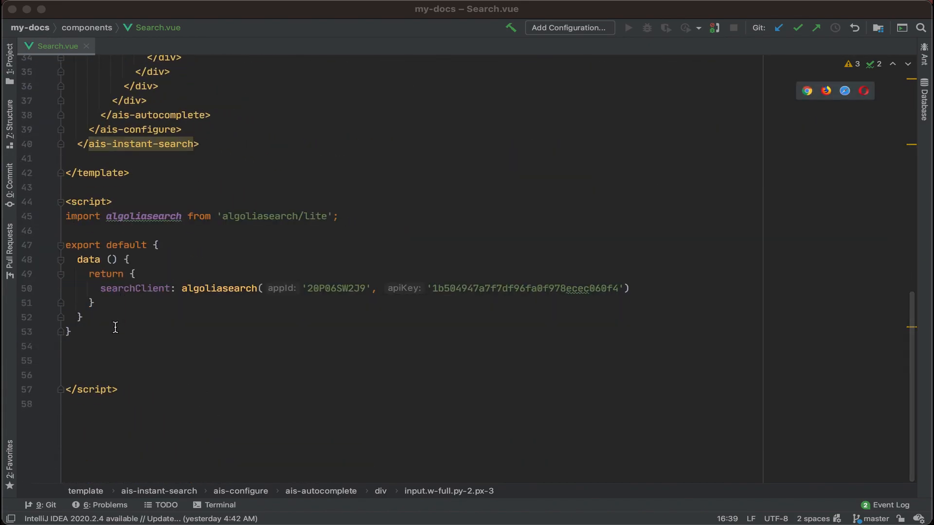
left_click(85, 317)
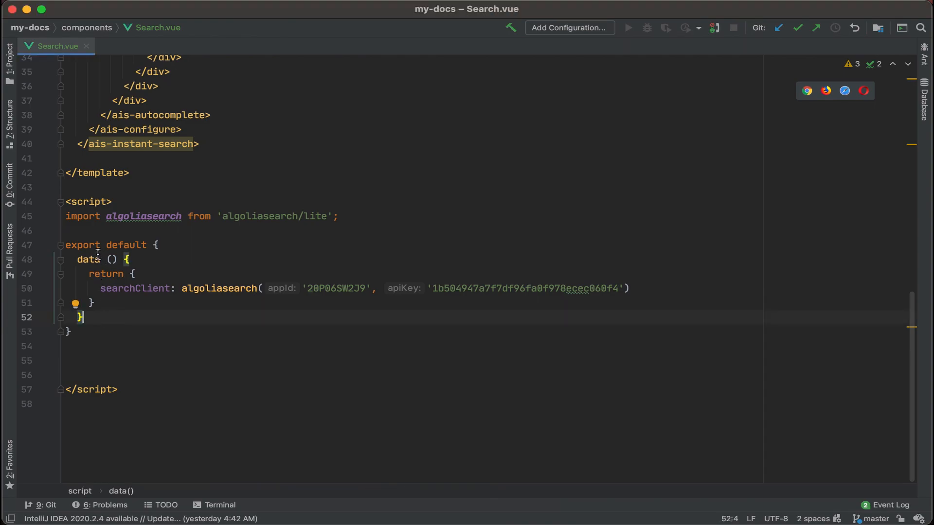
type(",")
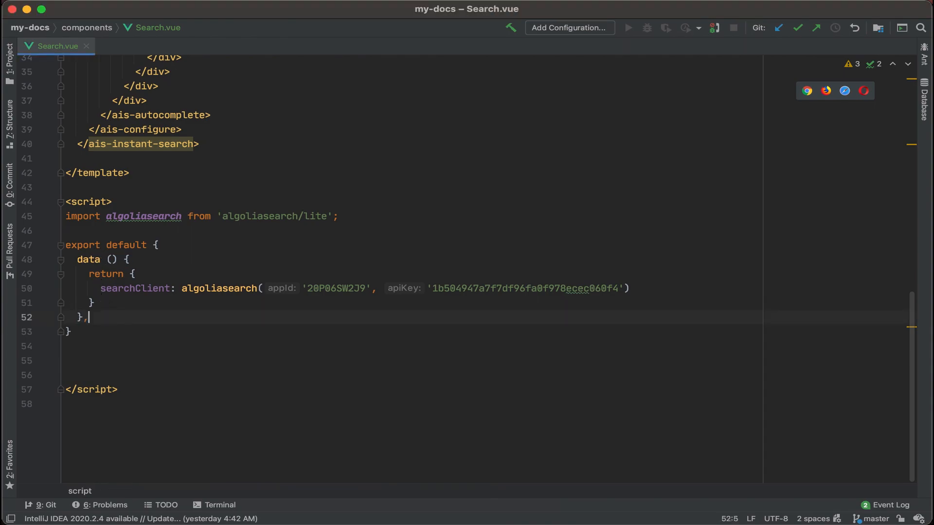
type("mou")
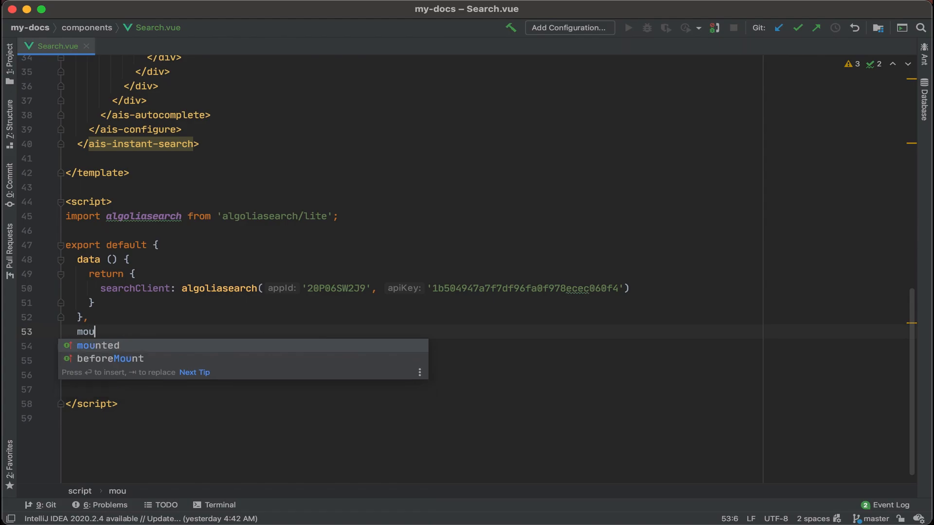
key("Return")
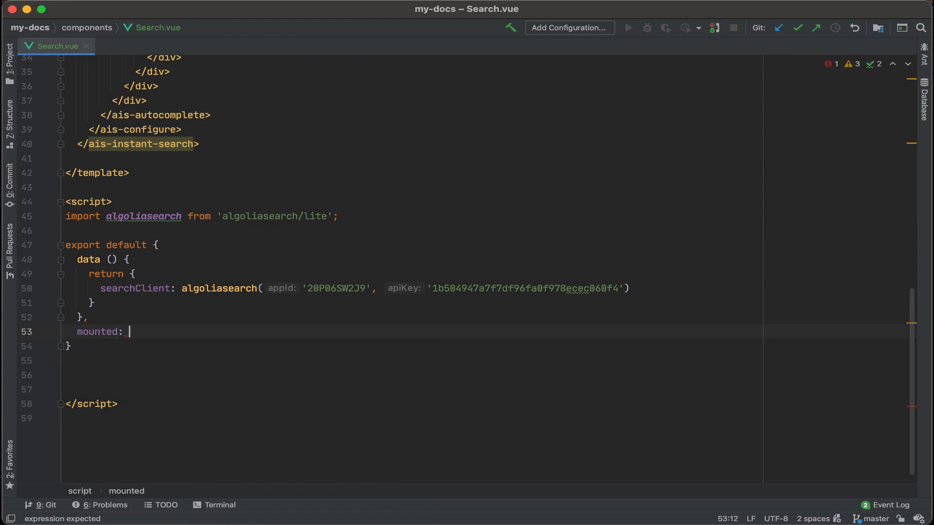
type("function")
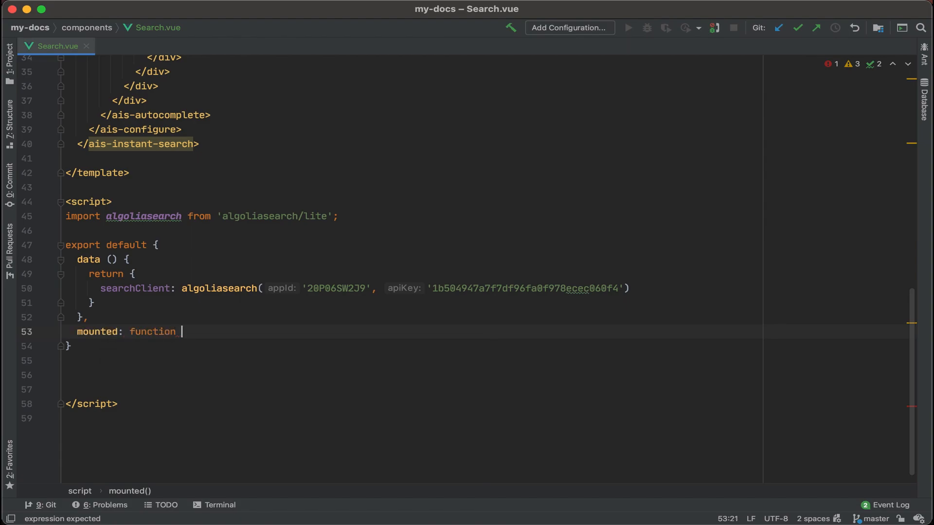
type("() {")
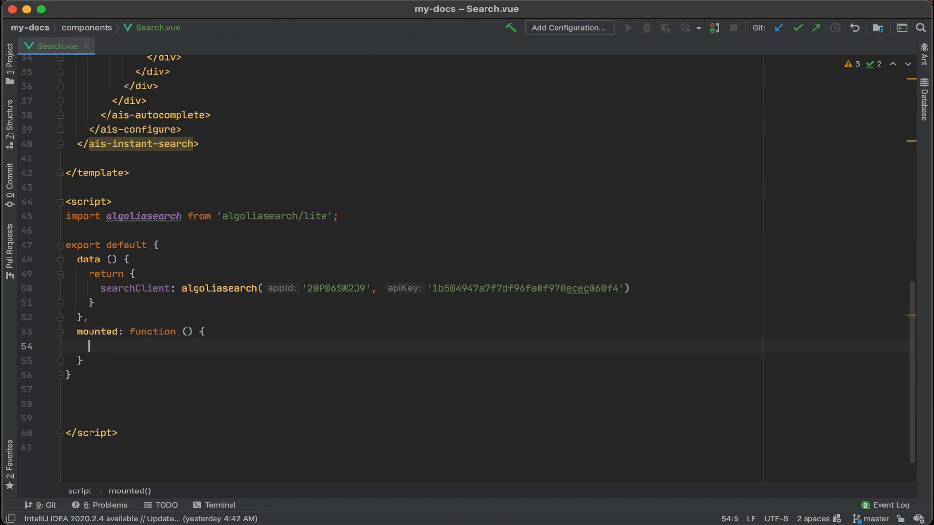
- Begin the mounted body with a this.$nextTick() call
type("this.")
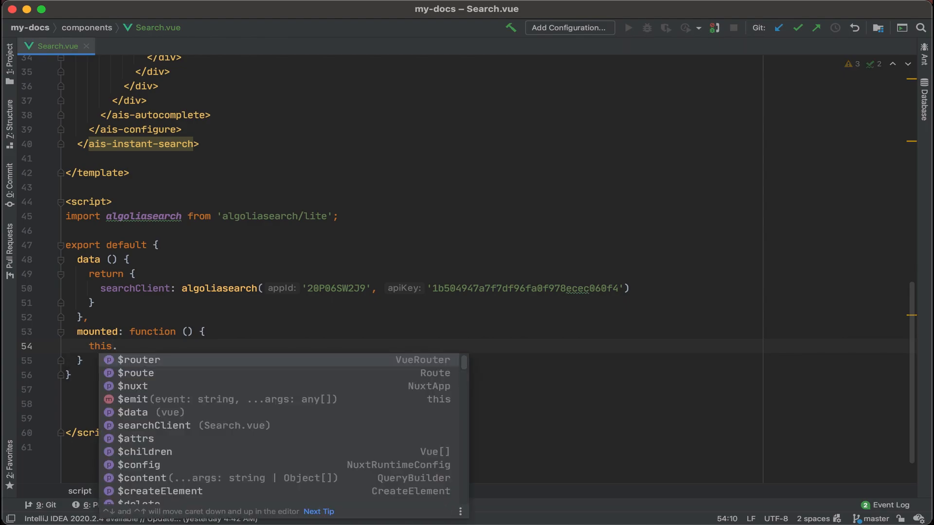
type("$ne")
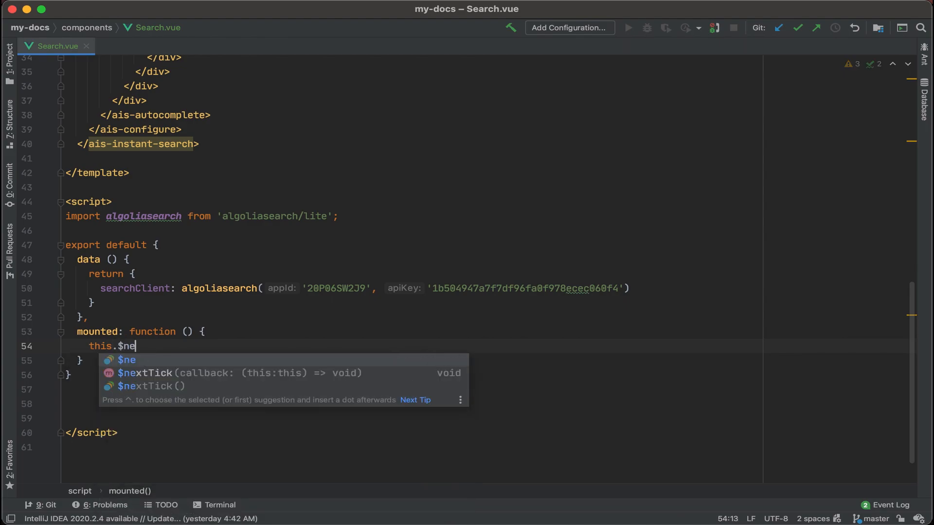
left_click(174, 386)
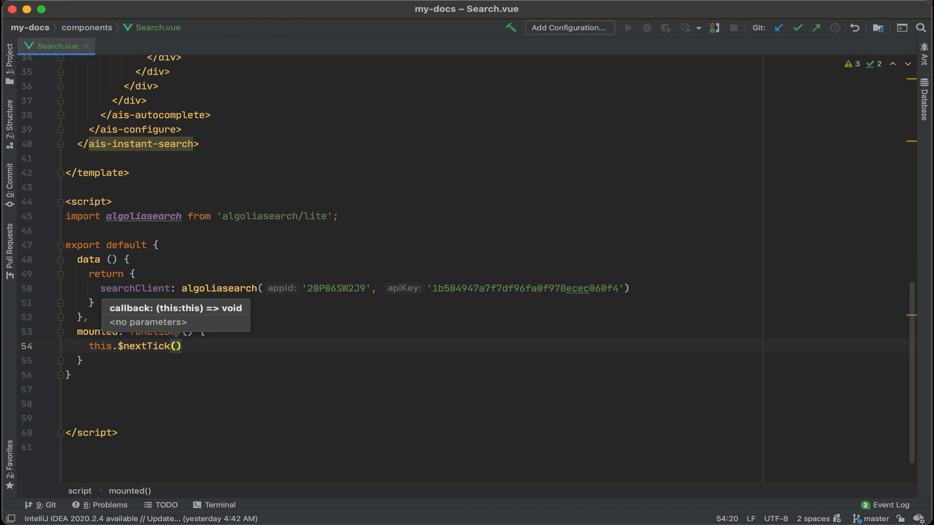
- Give $nextTick a function callback that calls window.addEventListener
type("function (")
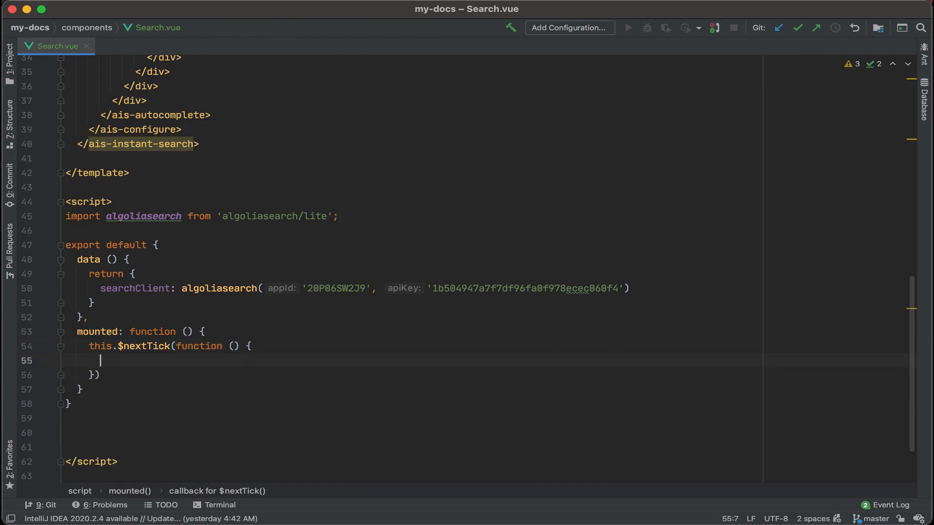
type("wi")
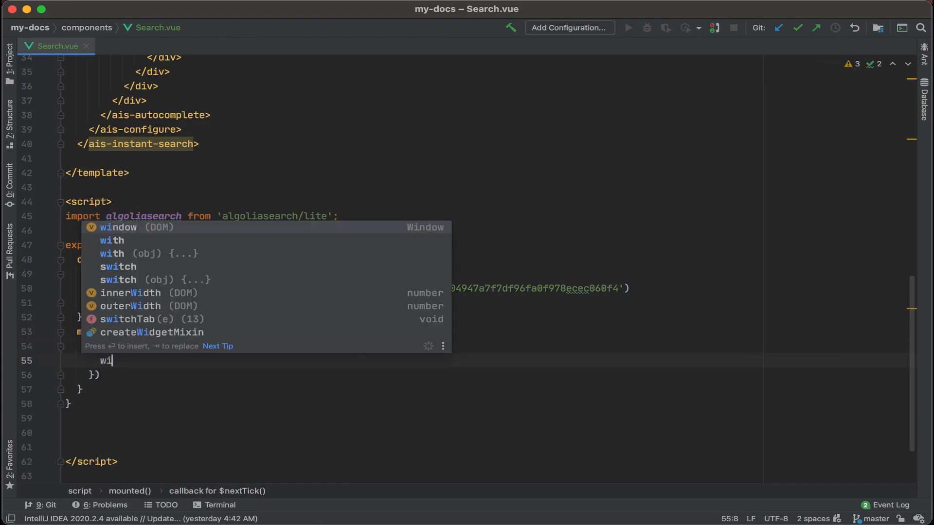
type("ndow.")
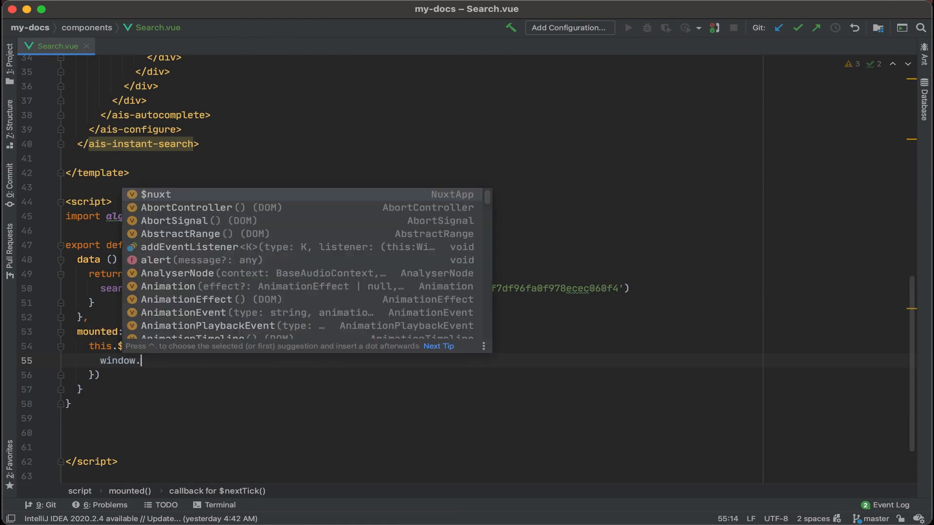
type("add")
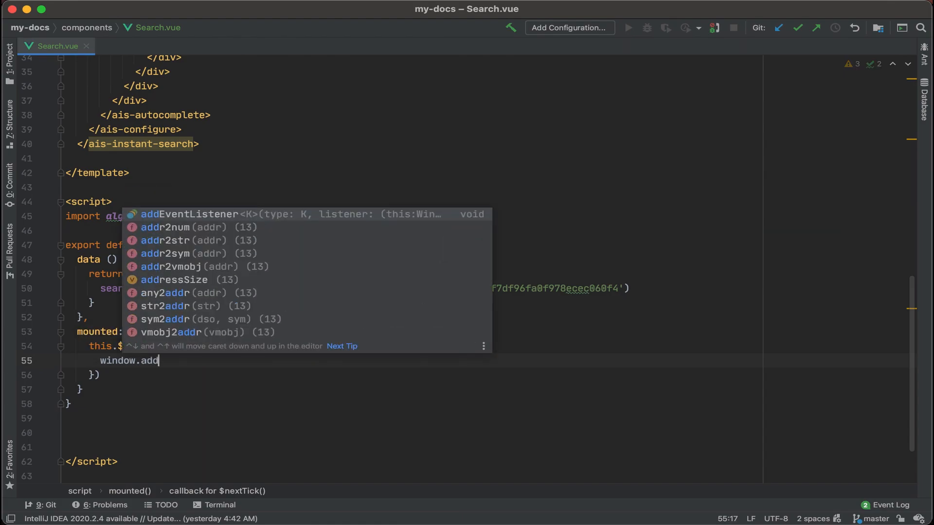
type("EventListener(")
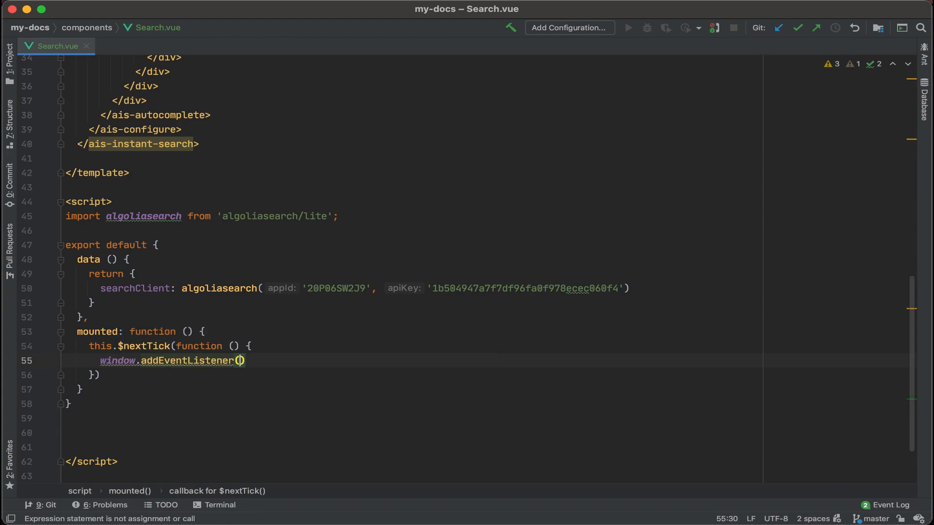
- Register the 'keydown' event with an event => arrow handler
type("'")
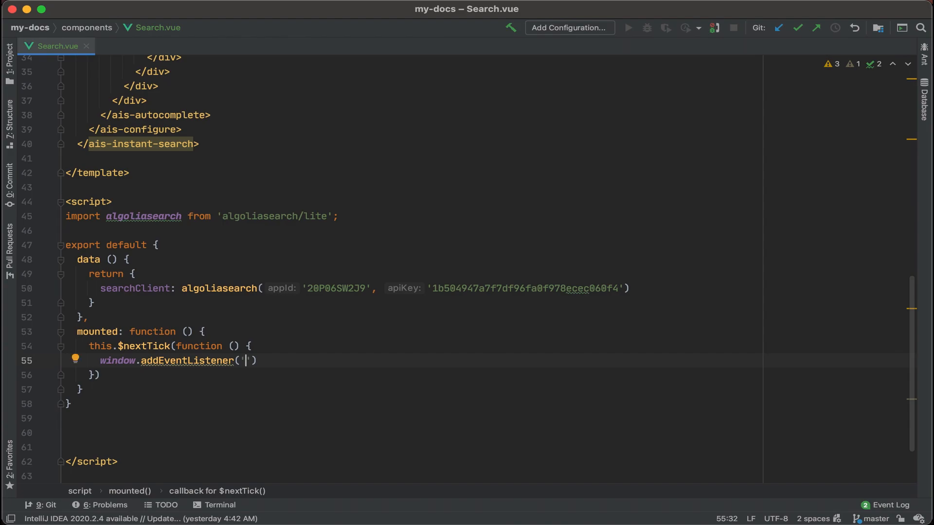
type("ke")
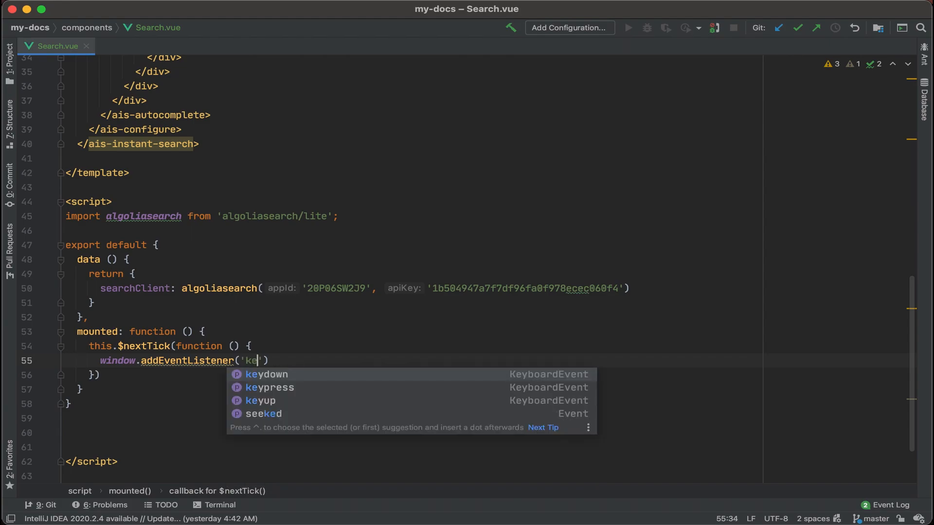
left_click(267, 374)
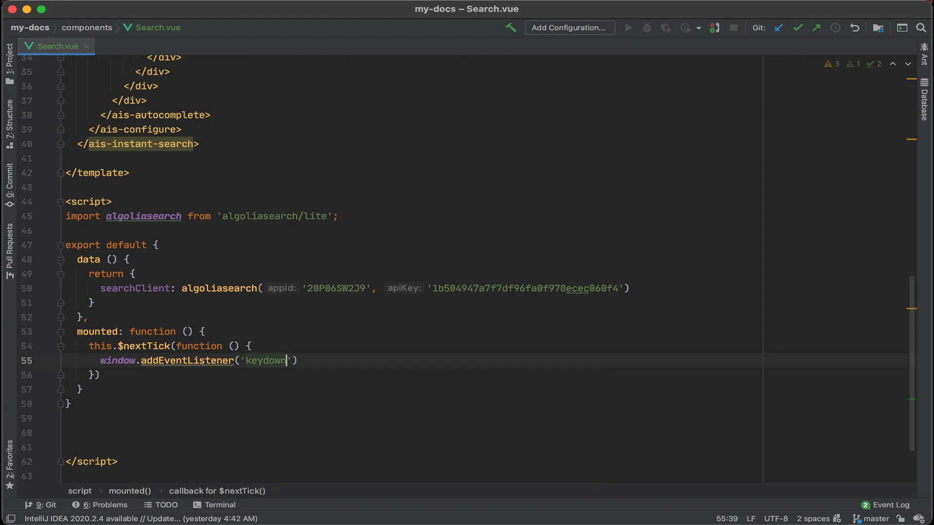
type(",")
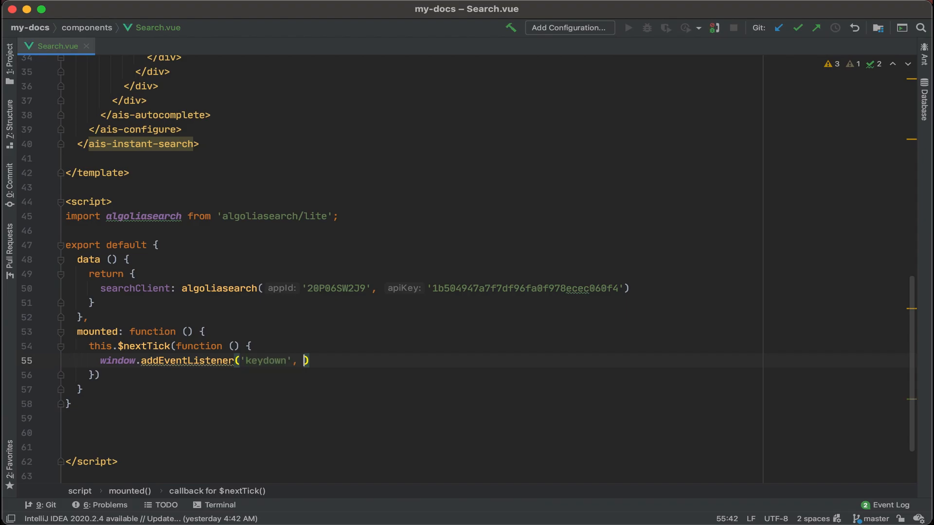
type("event => {")
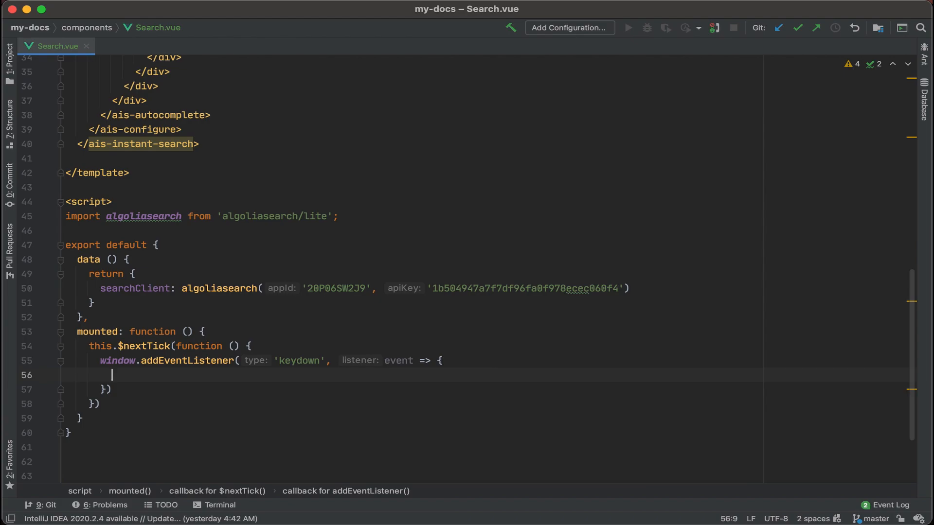
- Start an if condition checking event.metaKey &&
type("i")
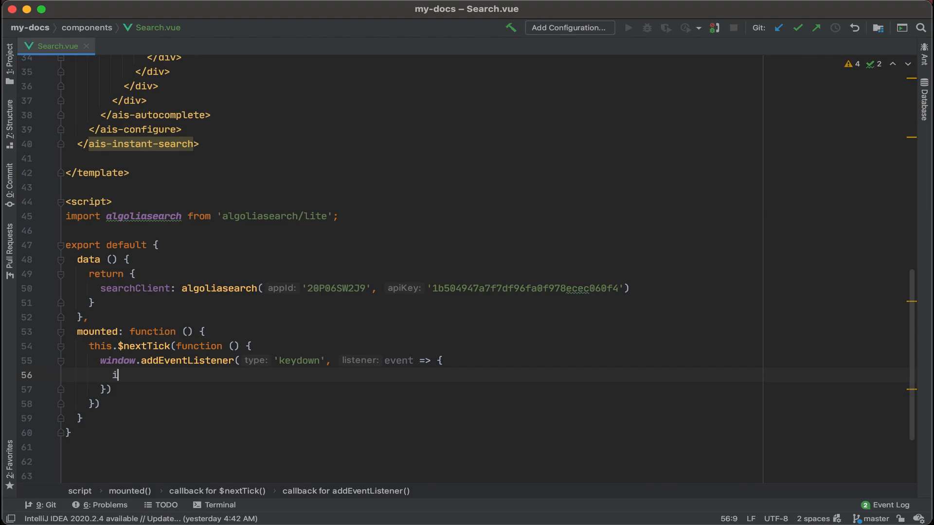
type("f()")
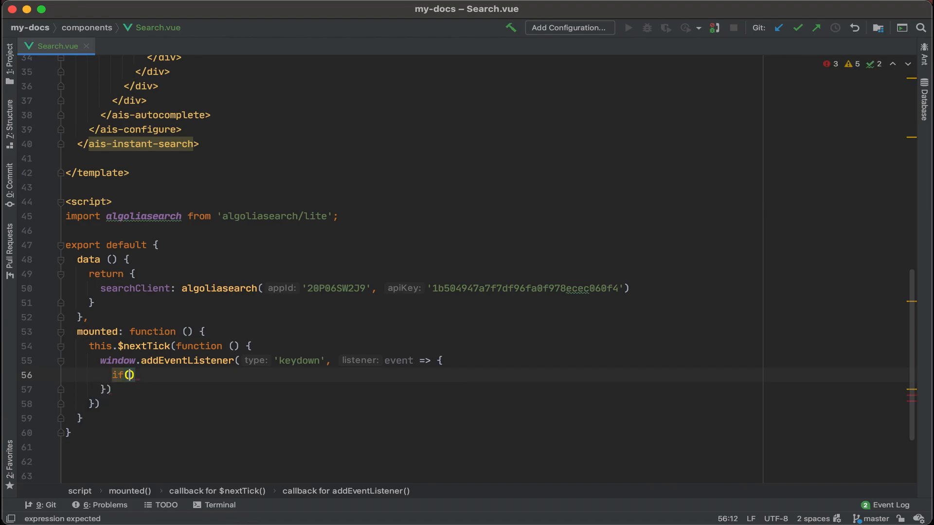
type("event.metaKey")
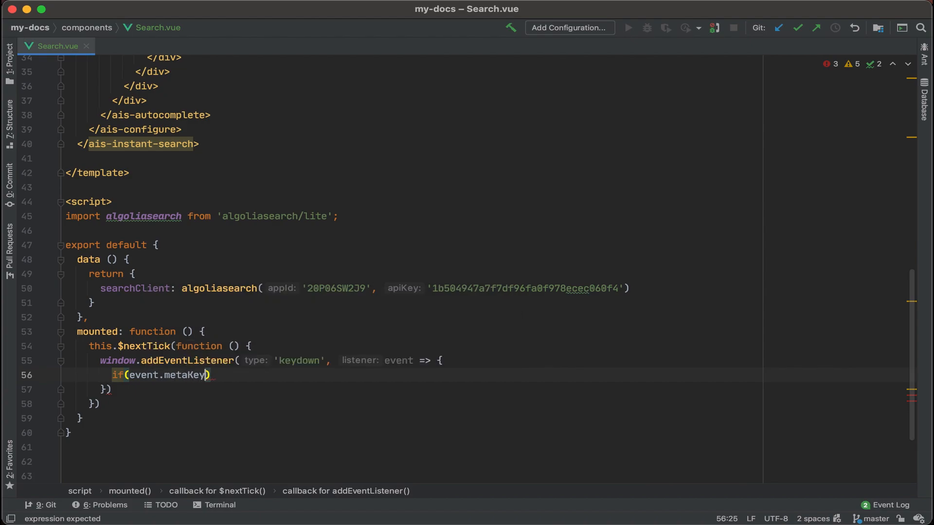
double_click(185, 376)
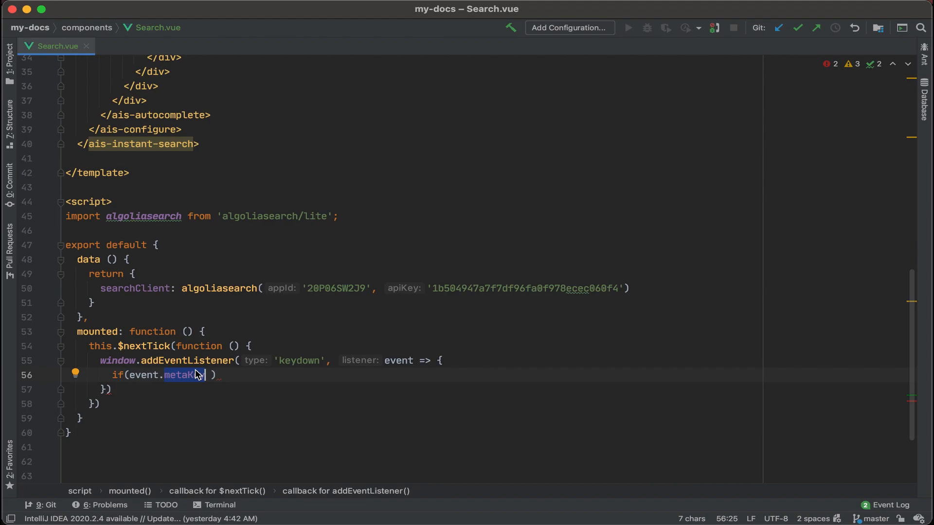
type("ey")
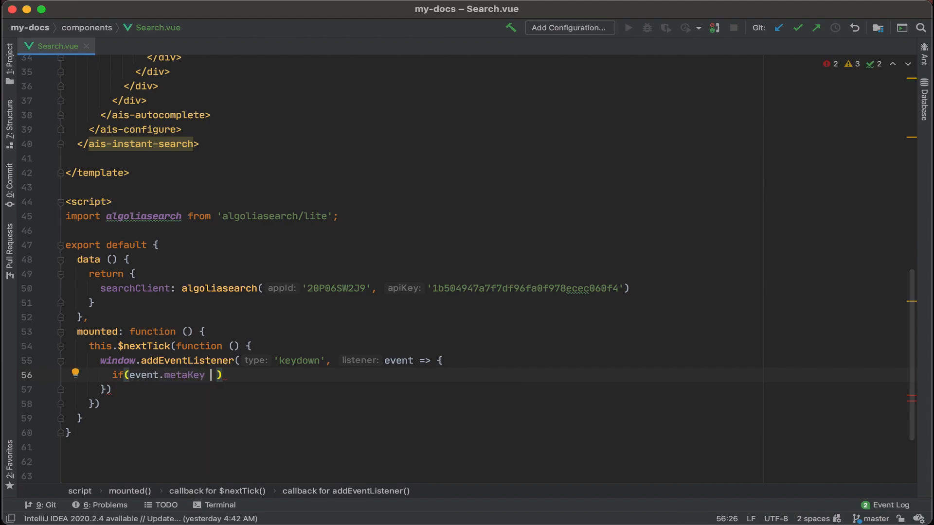
type("&& e")
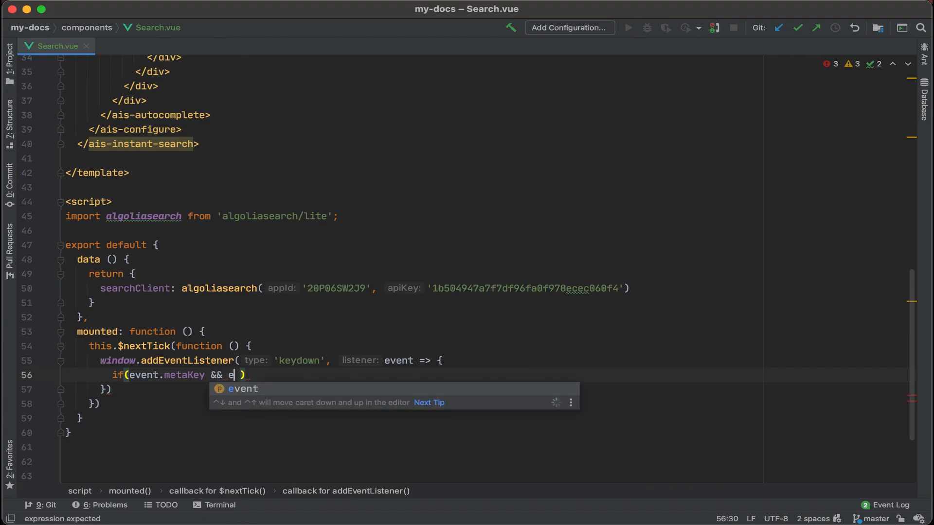
- Complete the condition with event.key === 'k' and an empty block
type("vent.key ==")
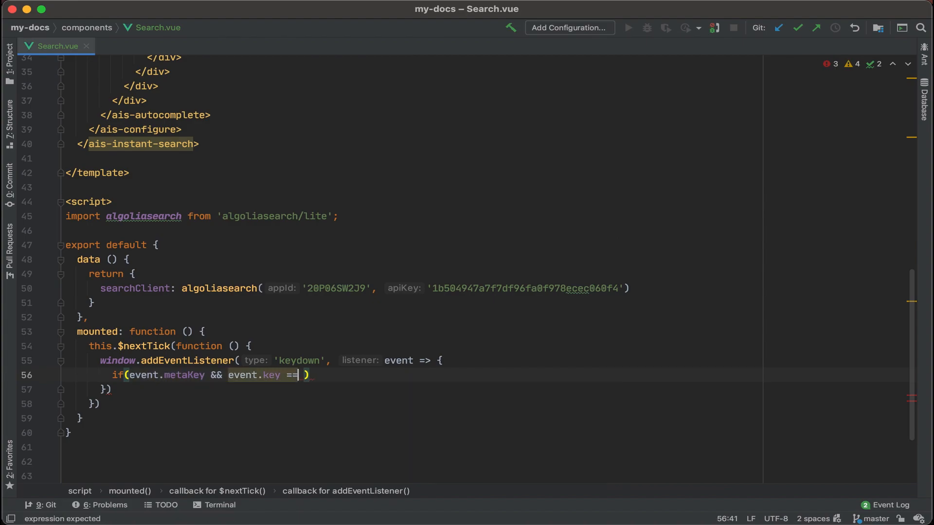
type("'k'")
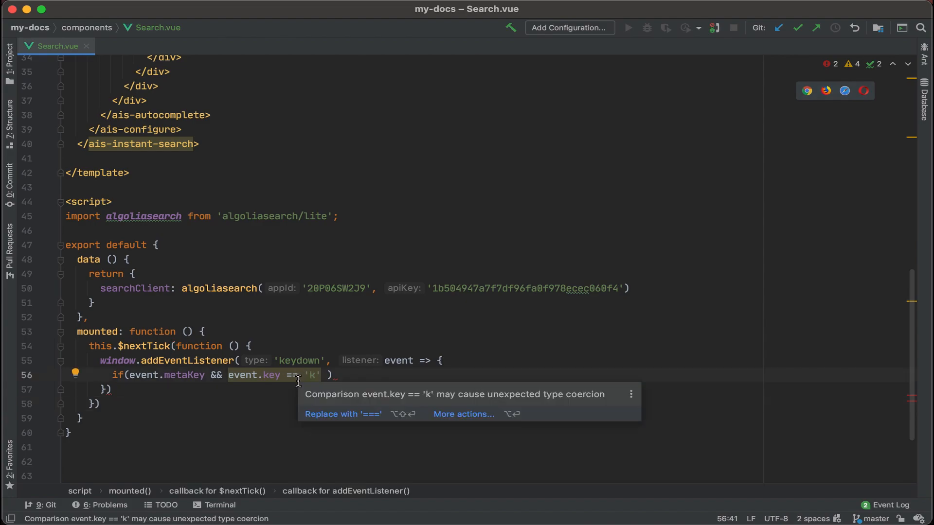
left_click(342, 414)
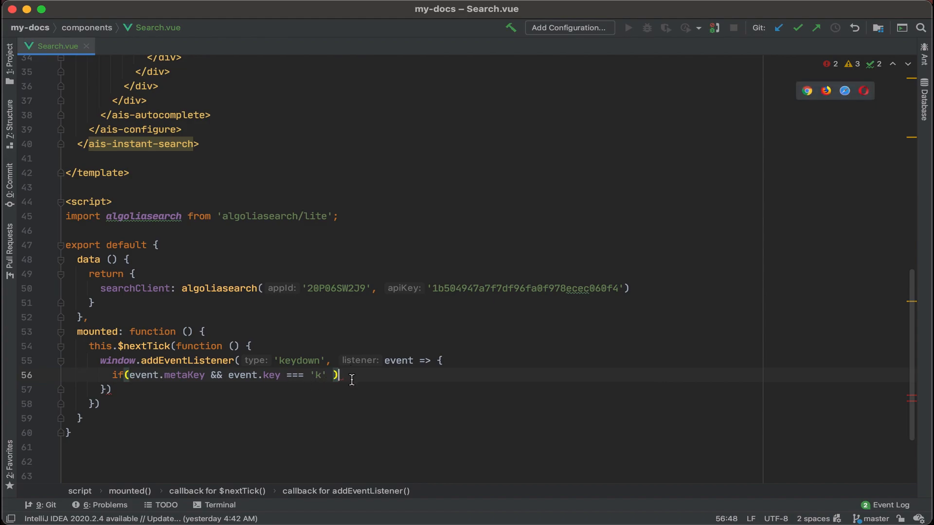
key("Backspace")
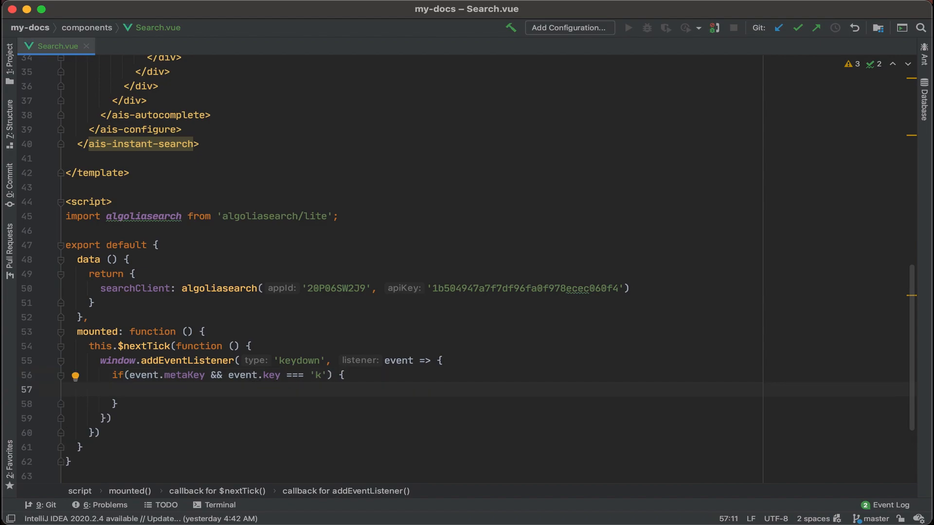
- Call this.$refs.searchInput.focus() inside the meta+k block
type("th")
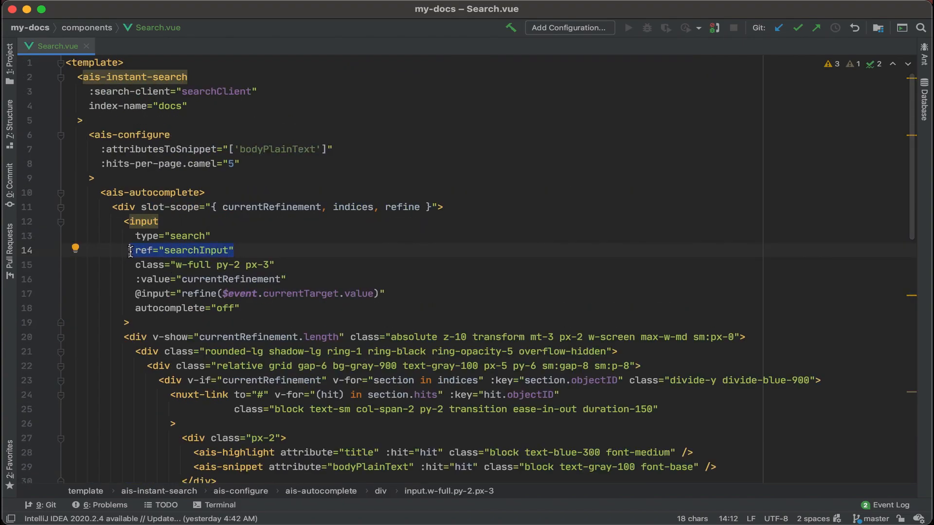
scroll("down", 3)
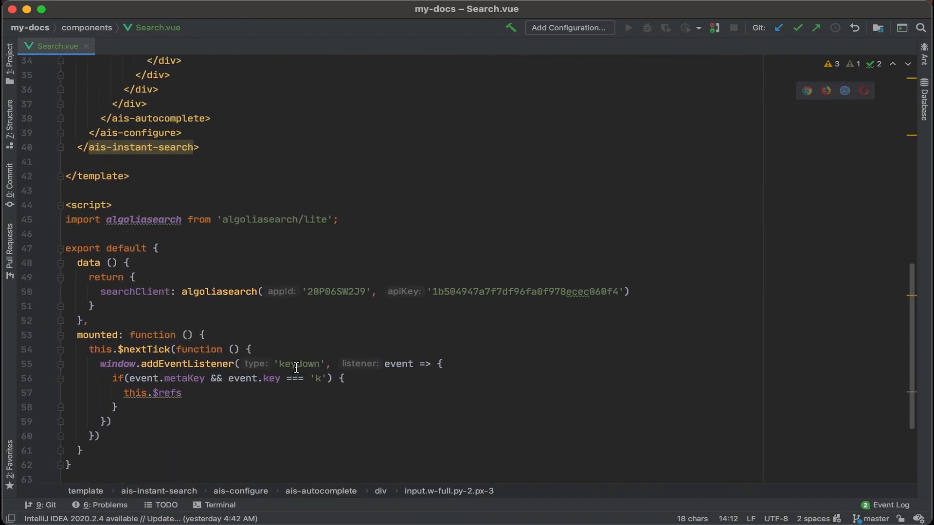
left_click(183, 392)
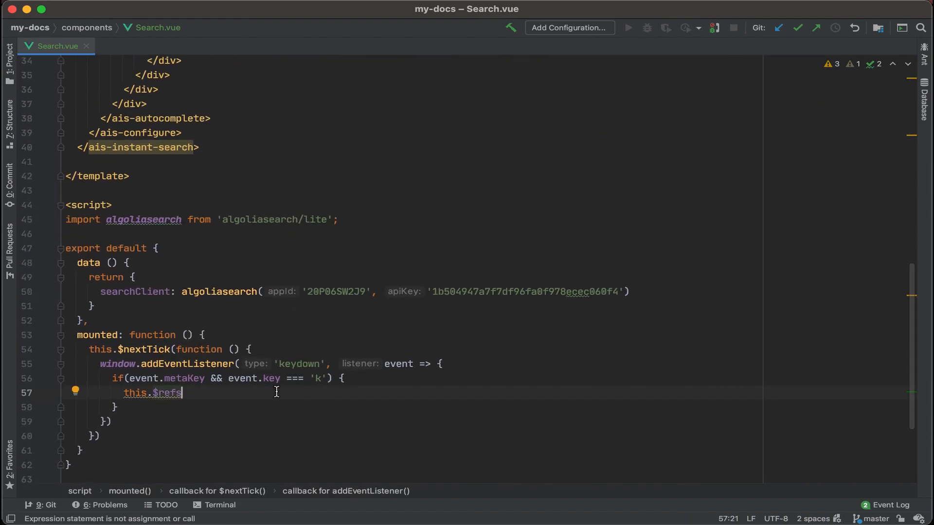
type(".searchInput.focus")
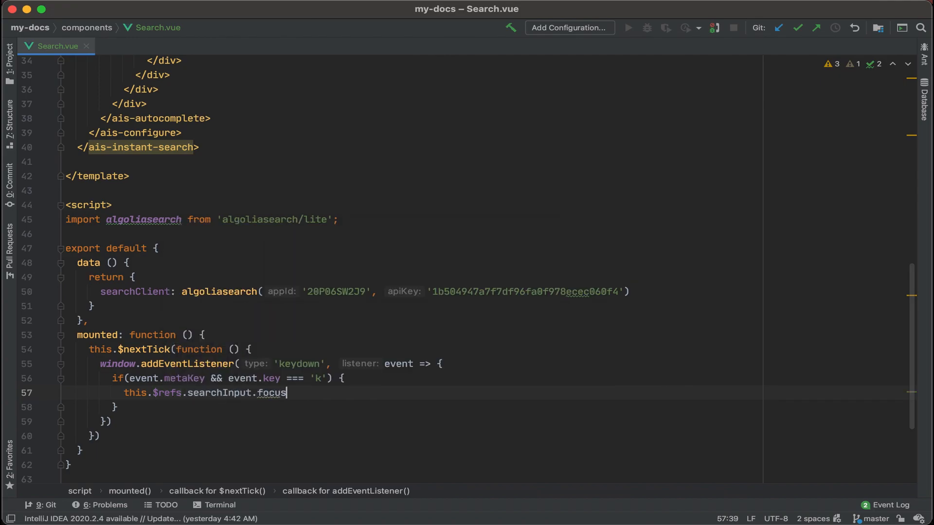
type(")")
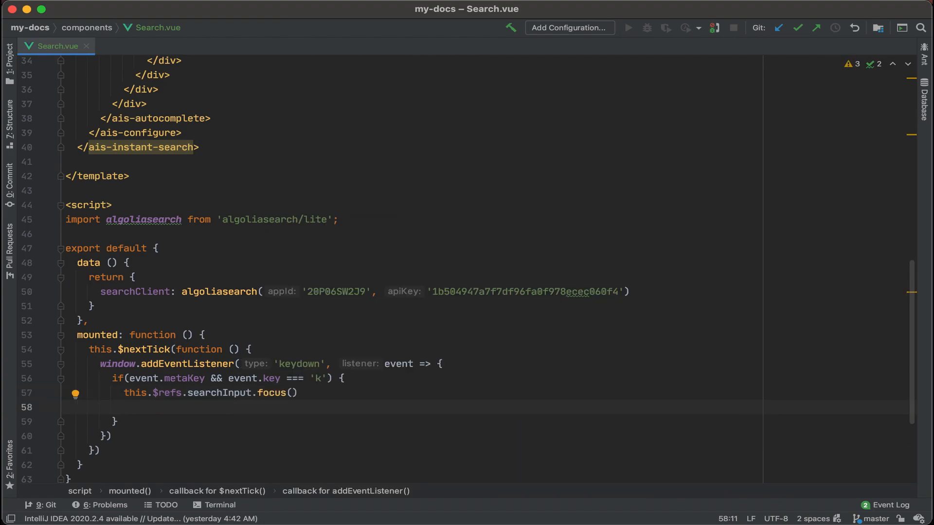
- Add event.preventDefault() after the focus call
type("event.")
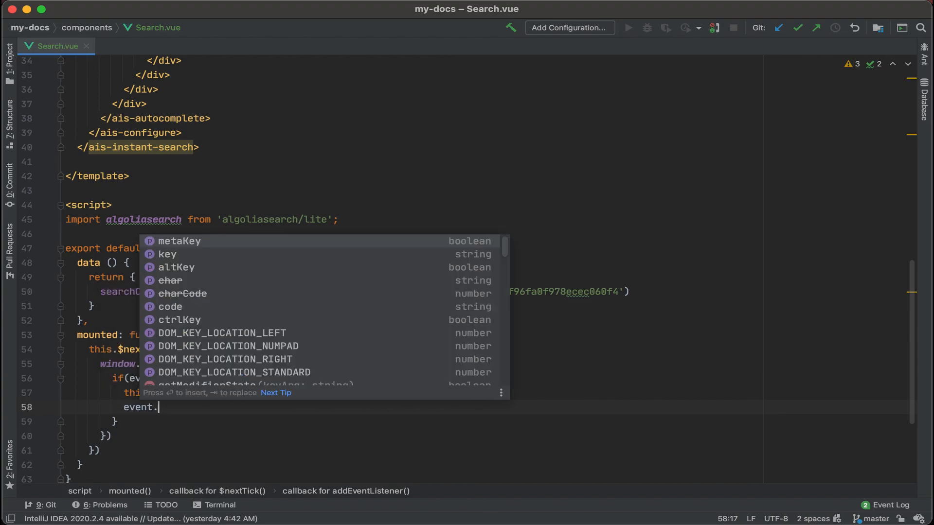
type("preventDefault")
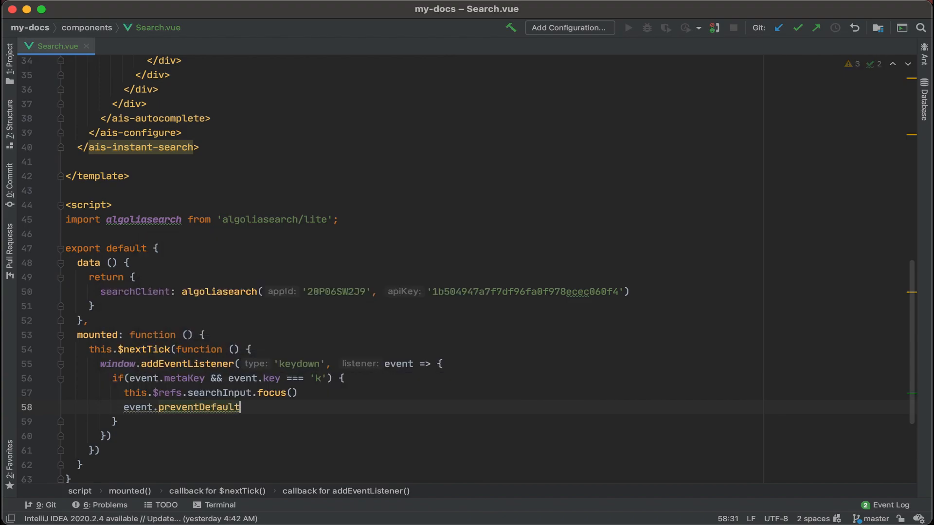
type("()")
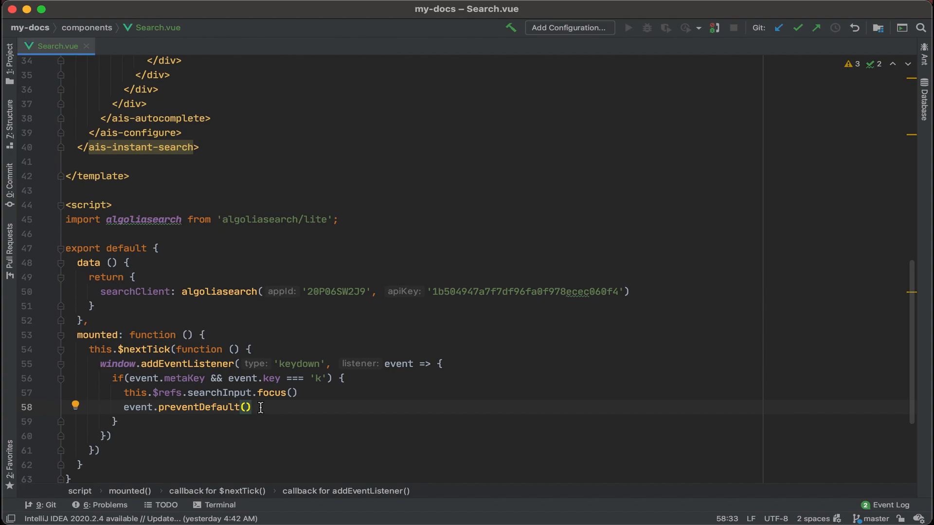
mouse_move(344, 418)
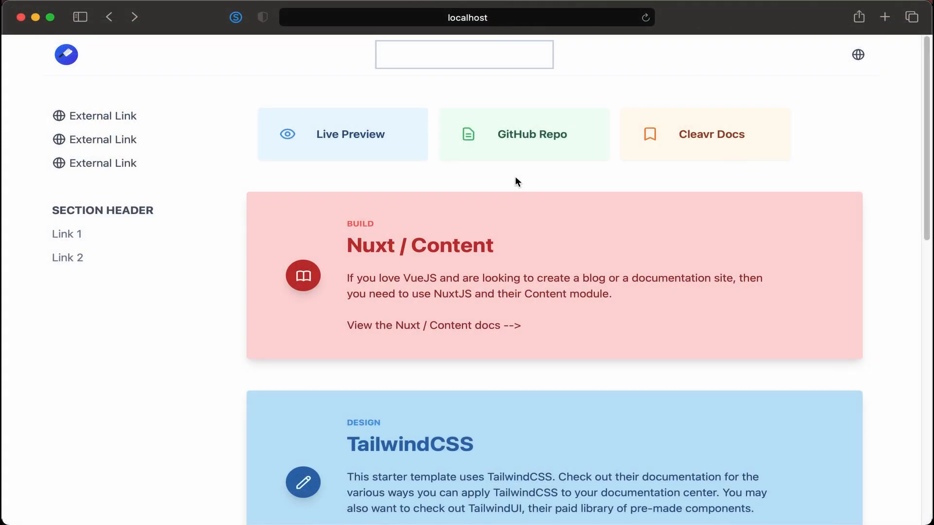
left_click(464, 55)
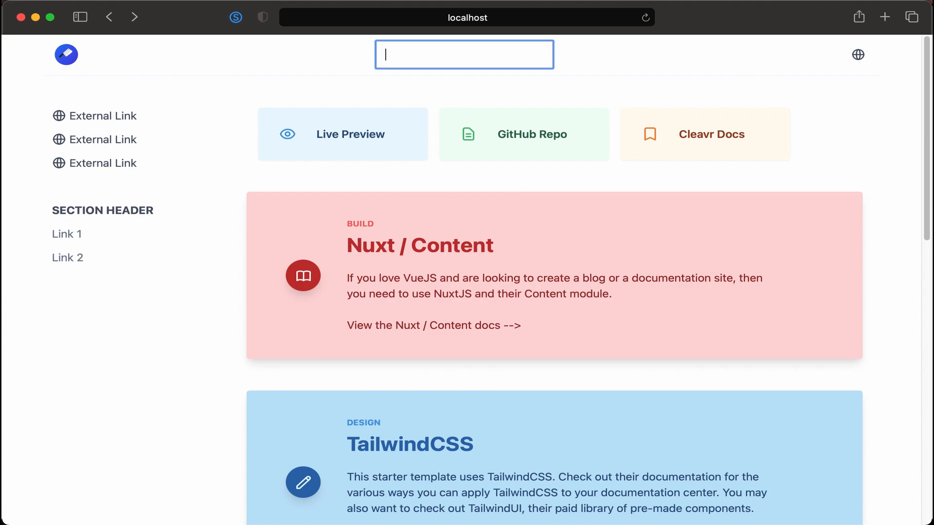
mouse_move(514, 62)
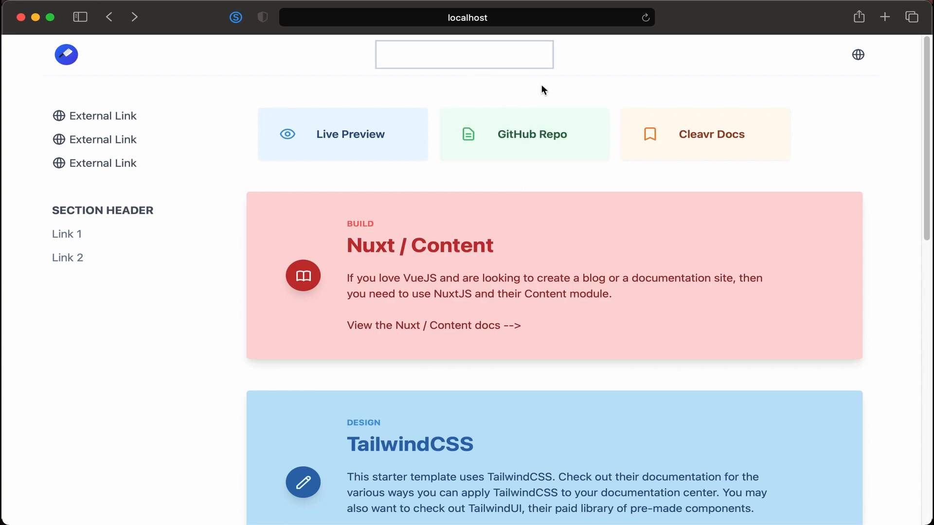
mouse_move(524, 97)
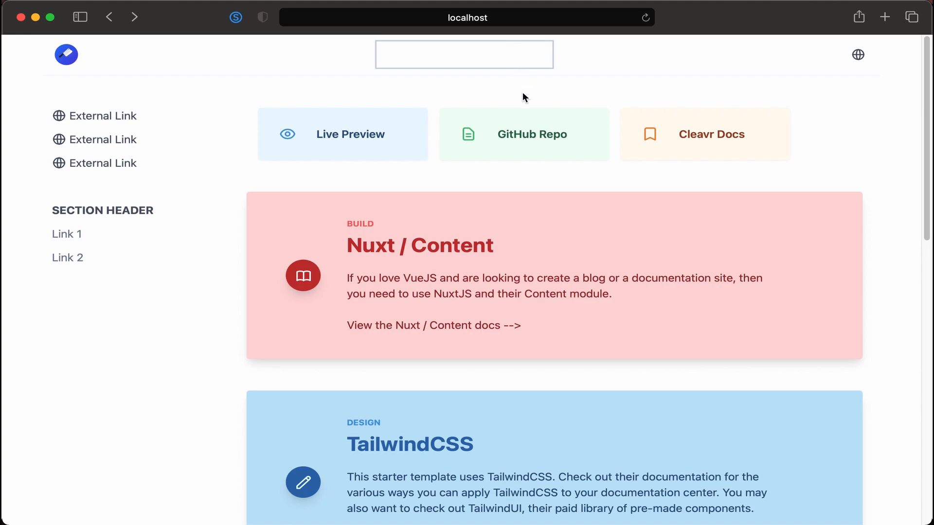
mouse_move(525, 94)
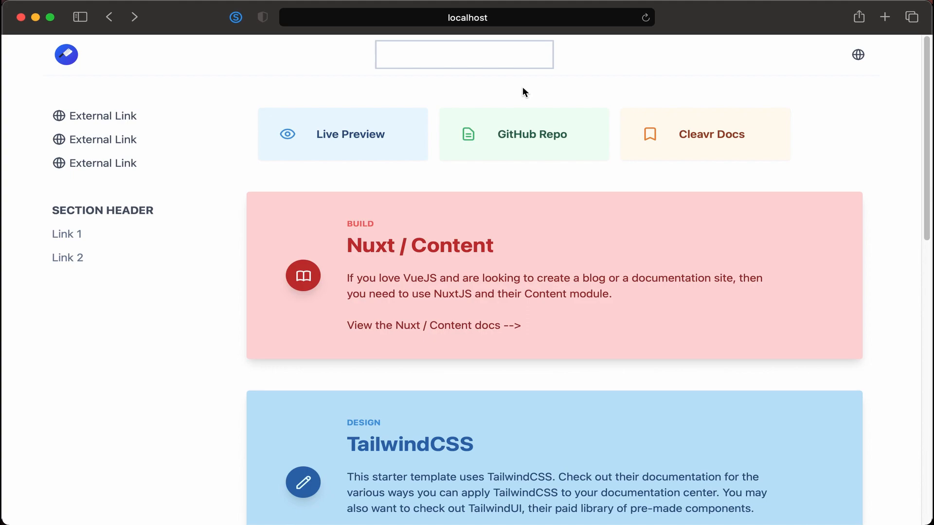
mouse_move(517, 90)
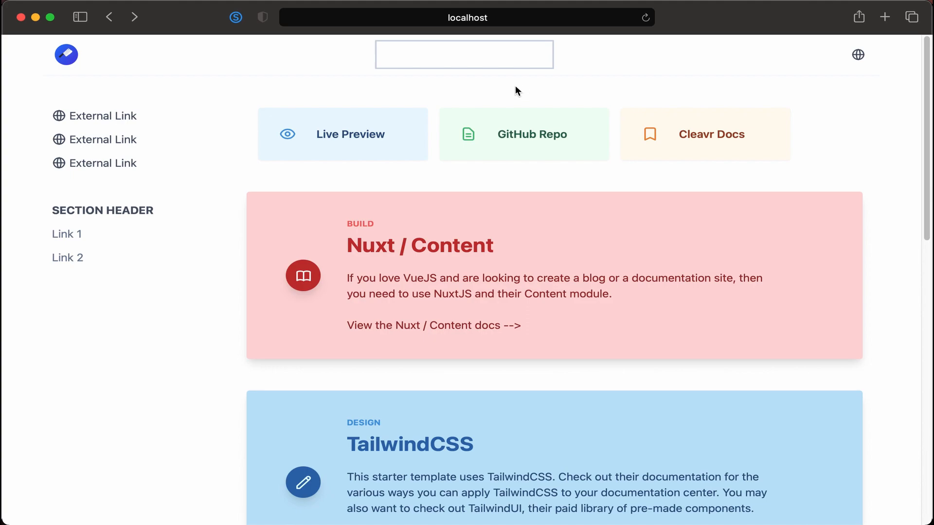
mouse_move(527, 99)
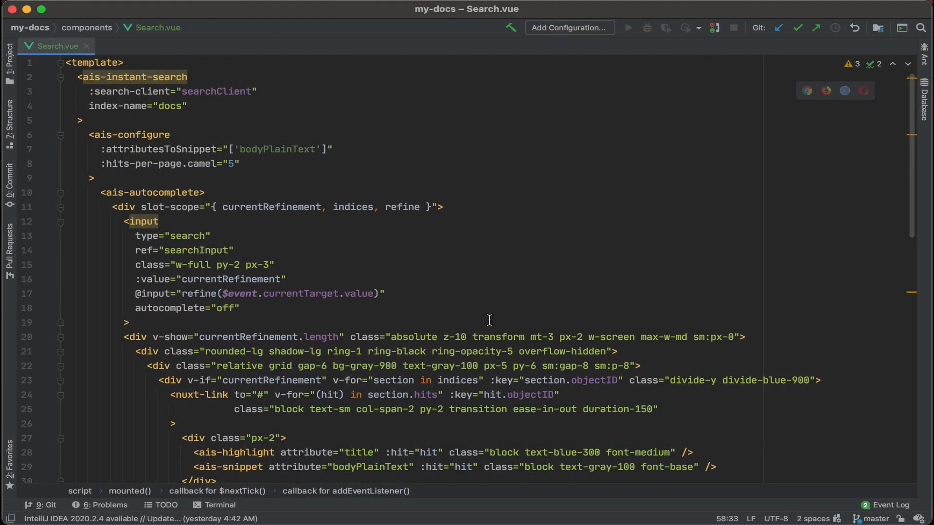
- Add :placeholder="searchPlaceholder" to the search <input> after its ref
scroll("down", 3)
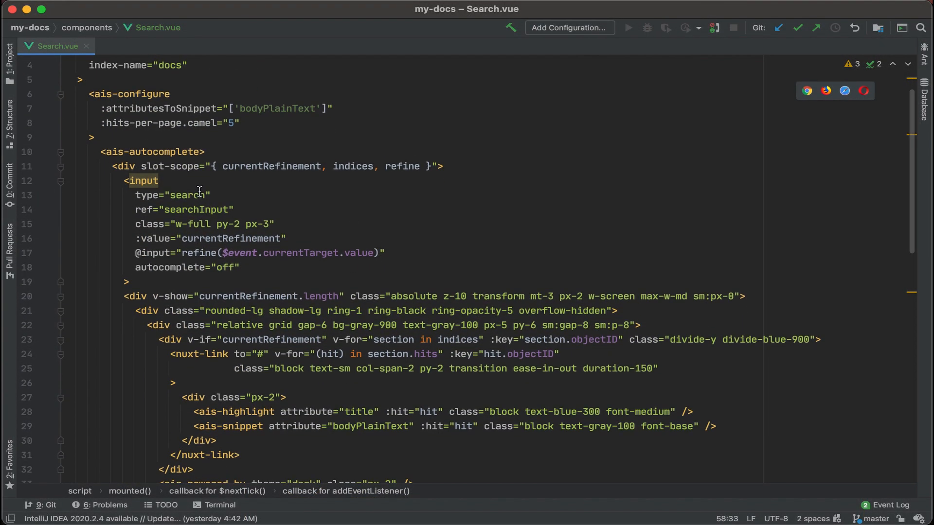
left_click(229, 209)
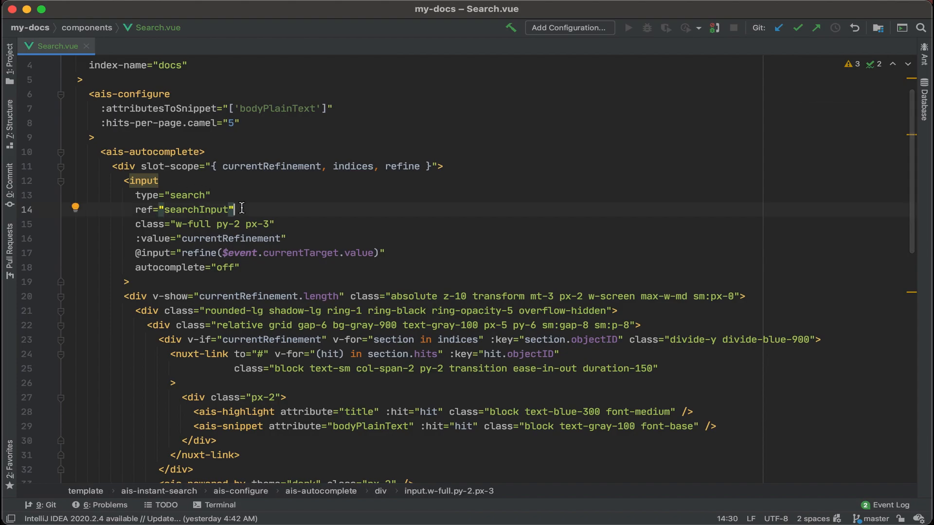
type(":placeholder=\"")
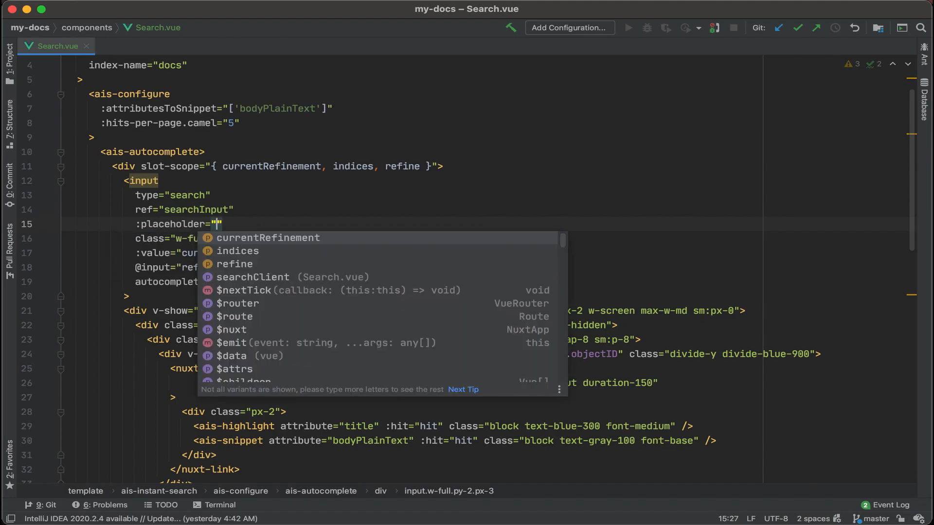
type("searchPlaceh")
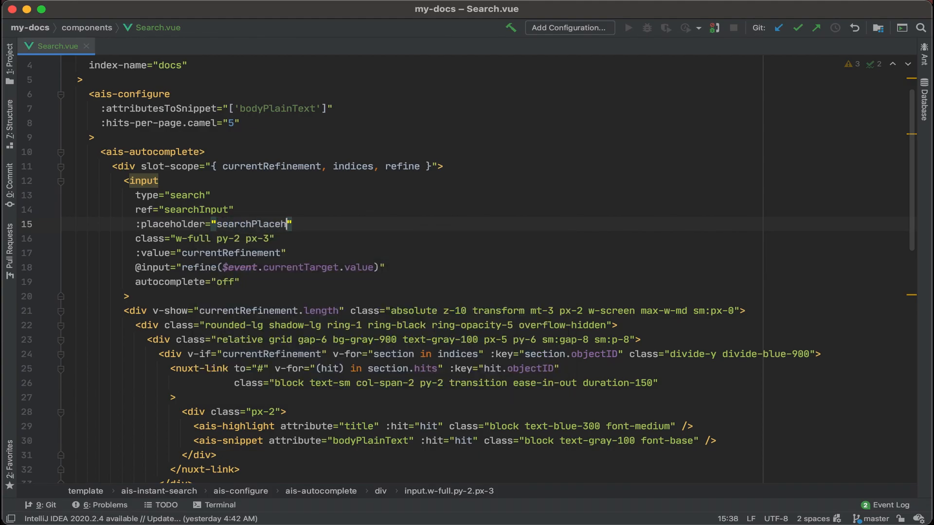
type("older")
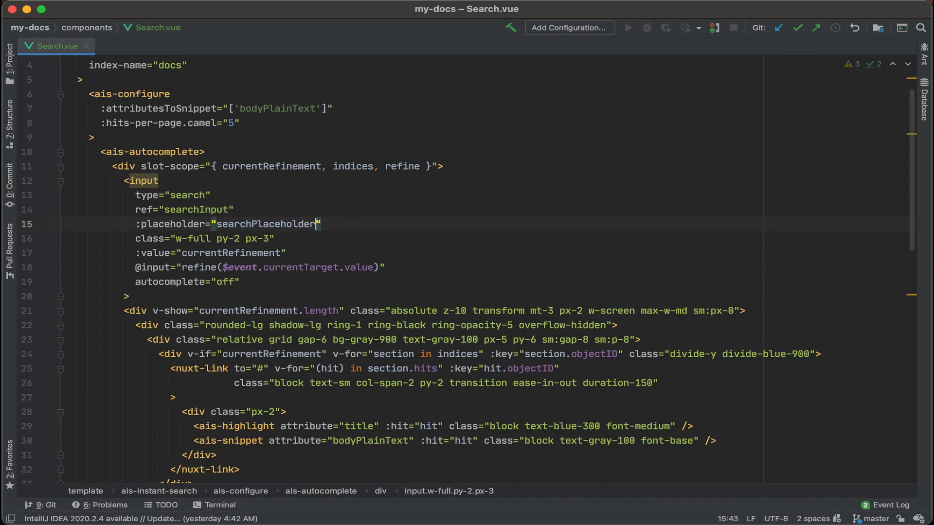
double_click(264, 224)
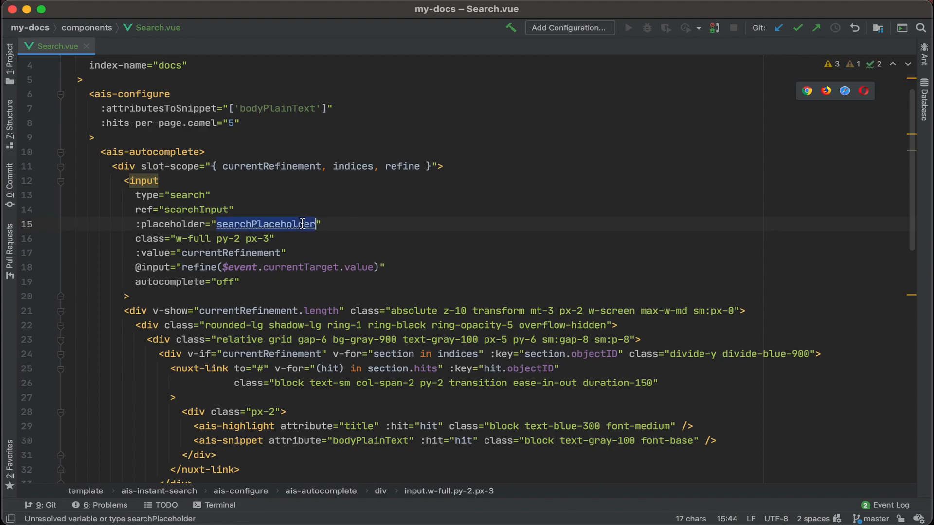
scroll("down", 3)
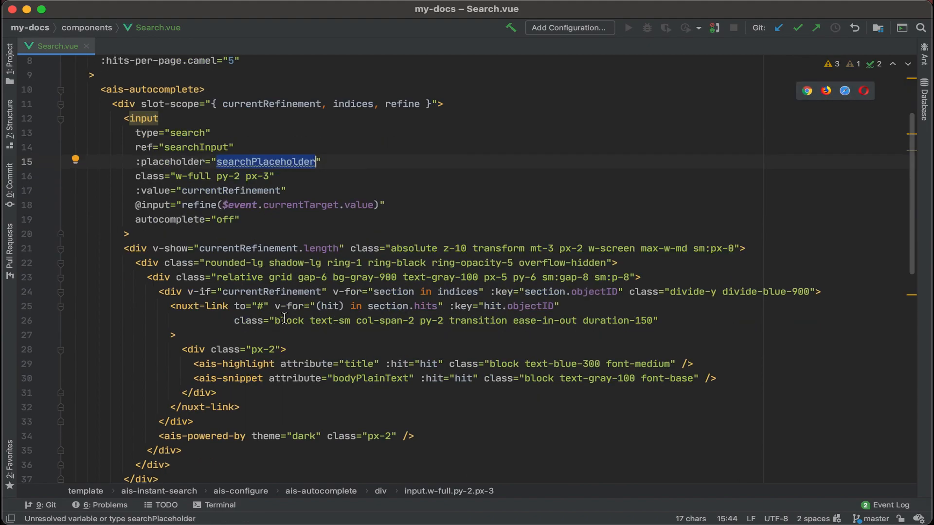
scroll("down", 3)
type("methods:")
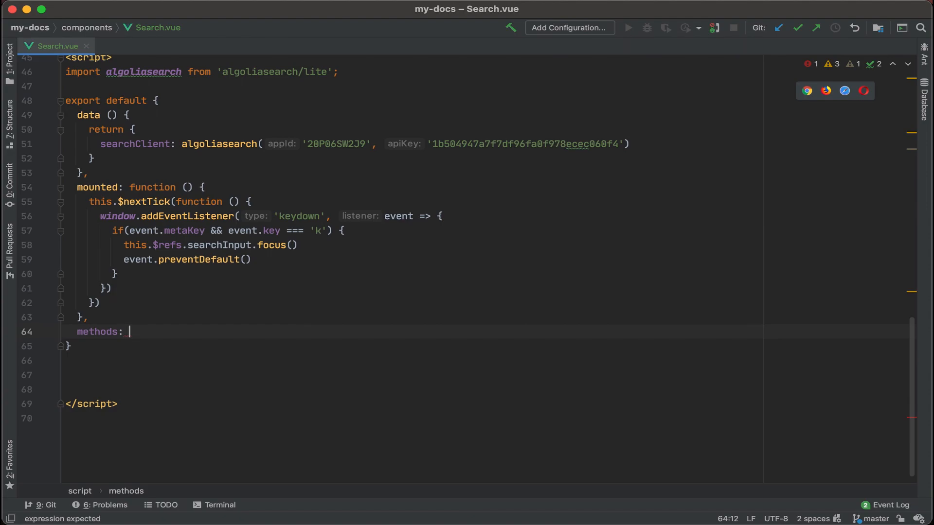
- Create a methods block containing an empty searchPlaceholder () method
type("{")
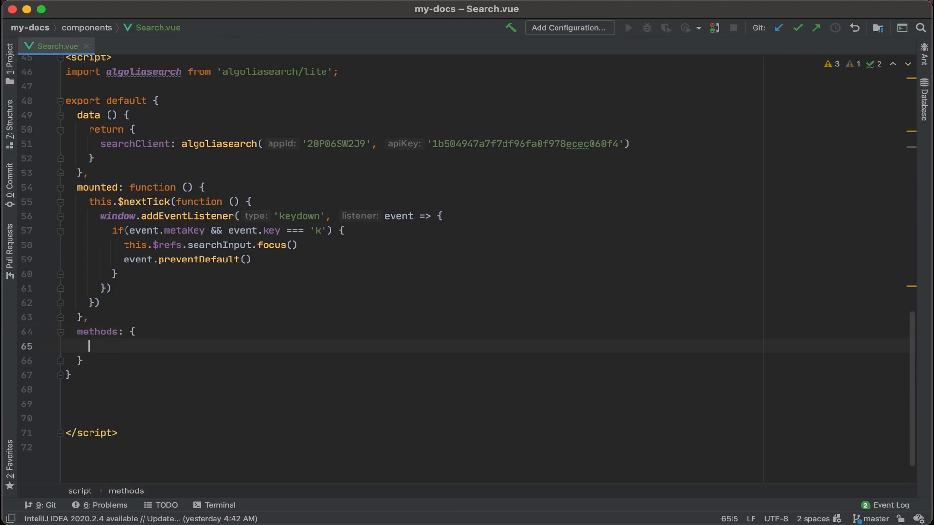
type("searchPlaceholder ()")
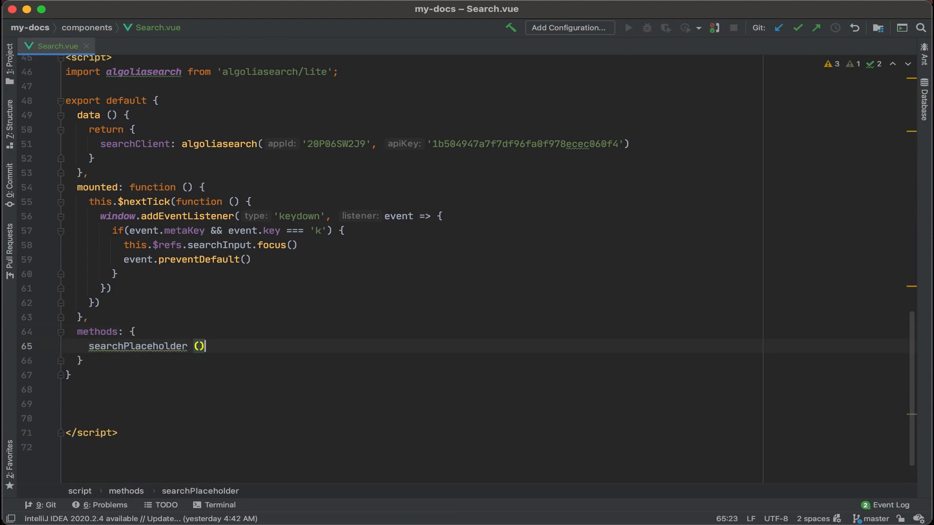
type("\" \"")
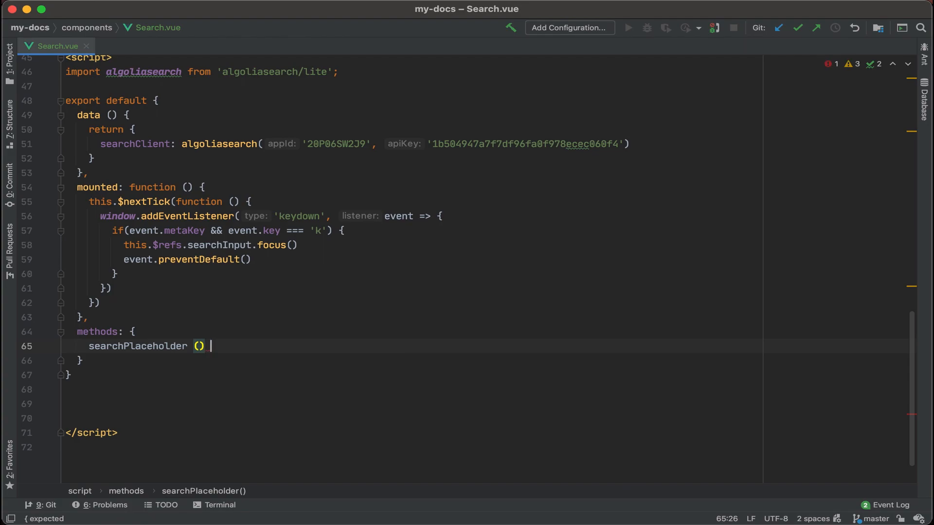
type("{")
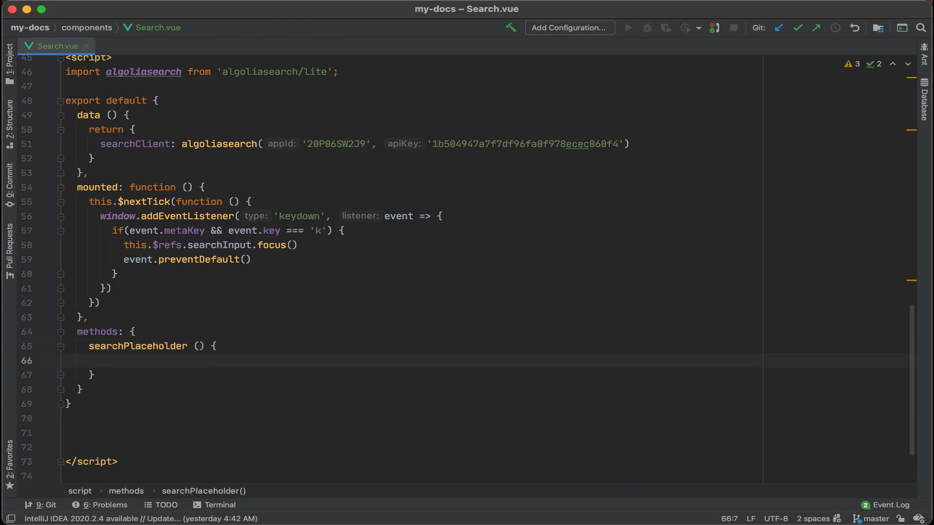
left_click(101, 360)
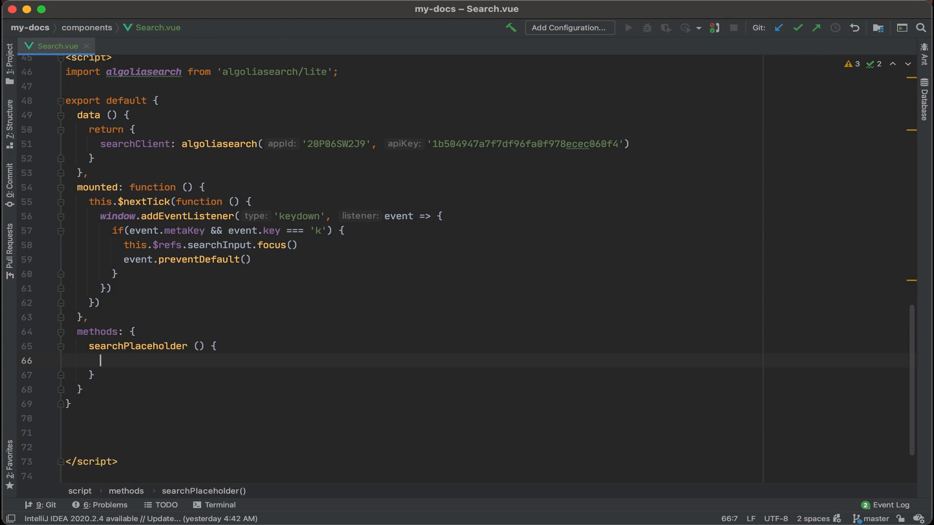
- Add an if checking navigator.appVersion.indexOf('Mac') !== -1
type("if (")
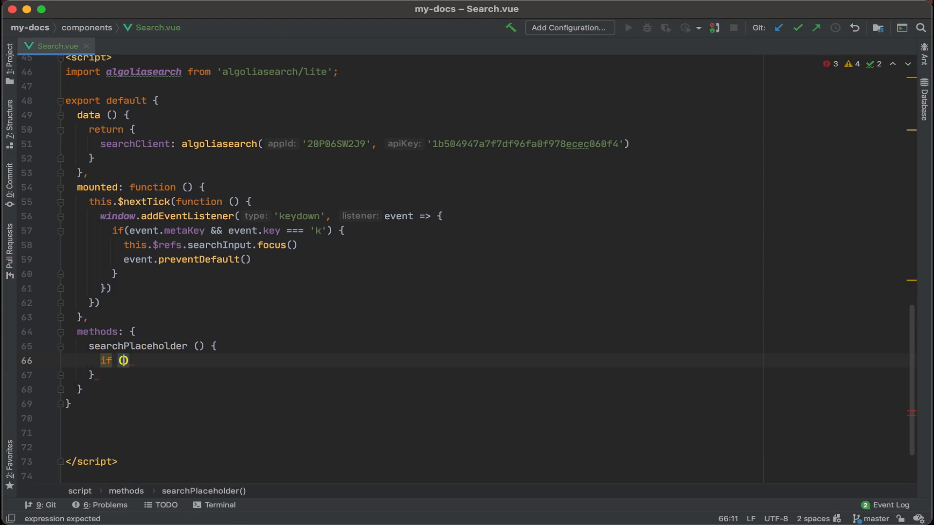
type("n")
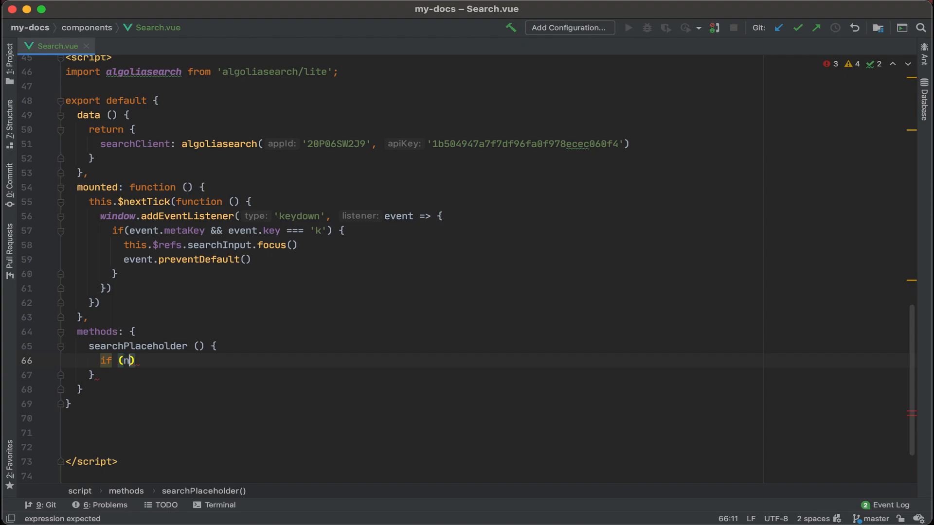
type("avigator")
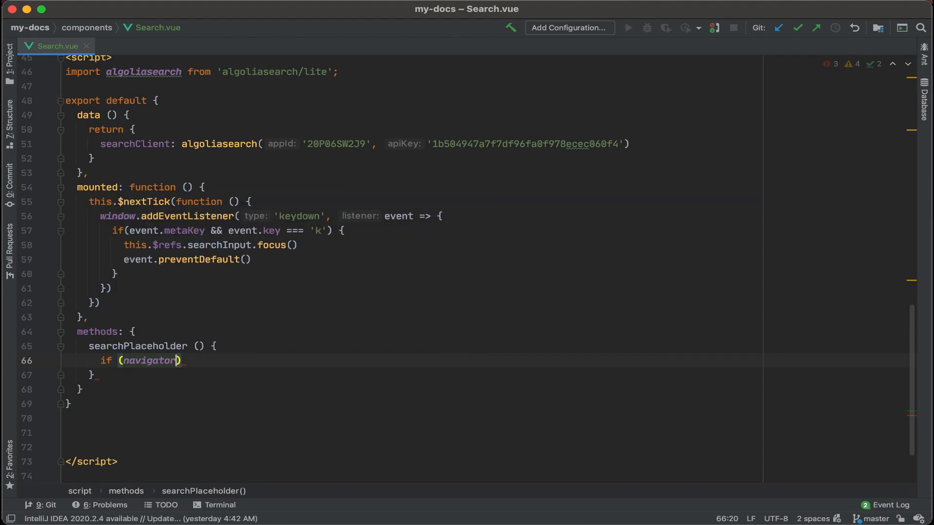
type(".appVersion.indexOf(")
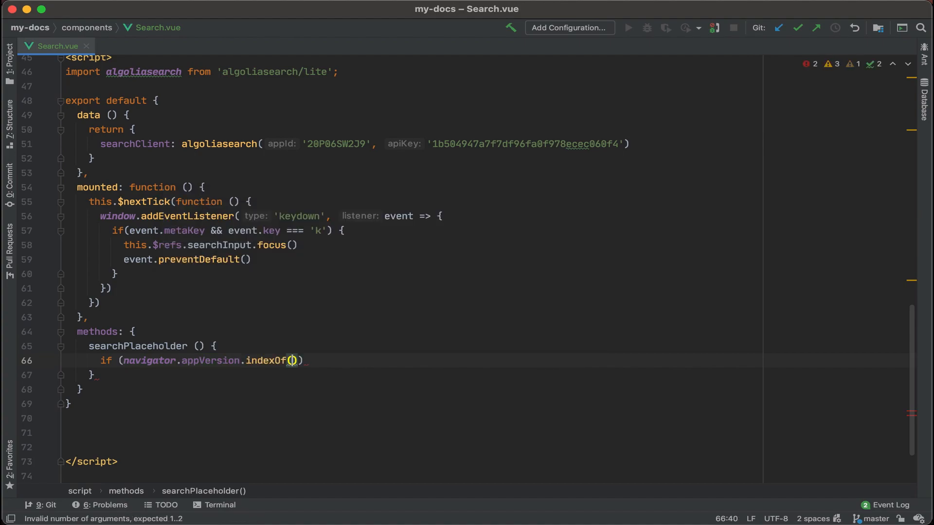
type("'Mac'")
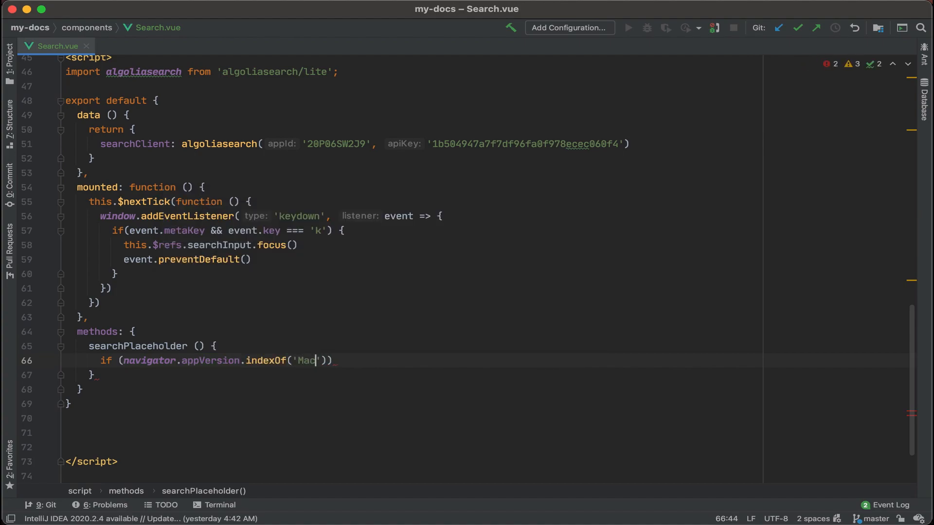
type("!== -1")
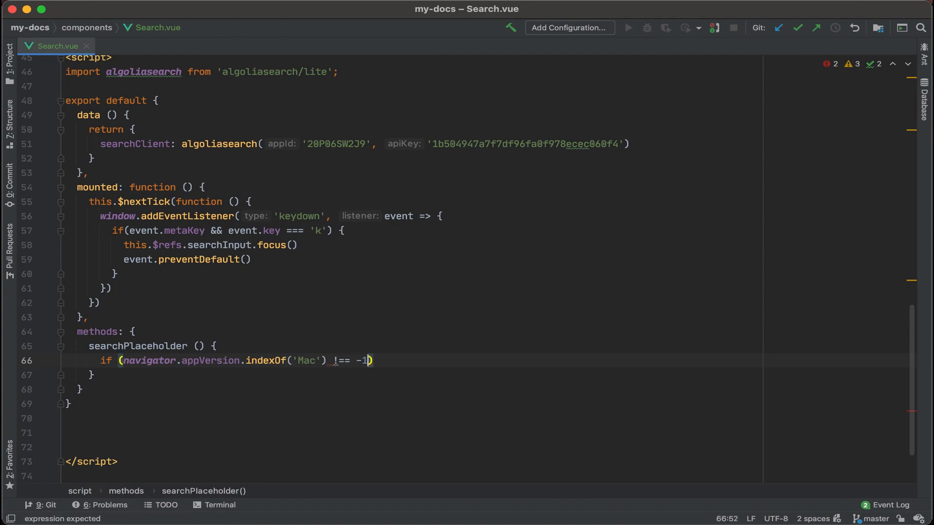
type(") {")
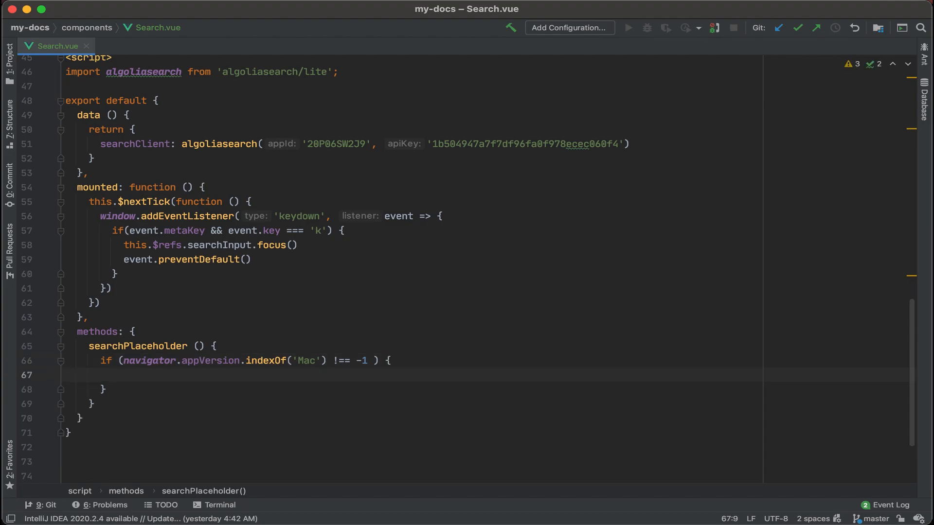
- Start returning the 'Search – ⌘' placeholder string for Mac
type("return")
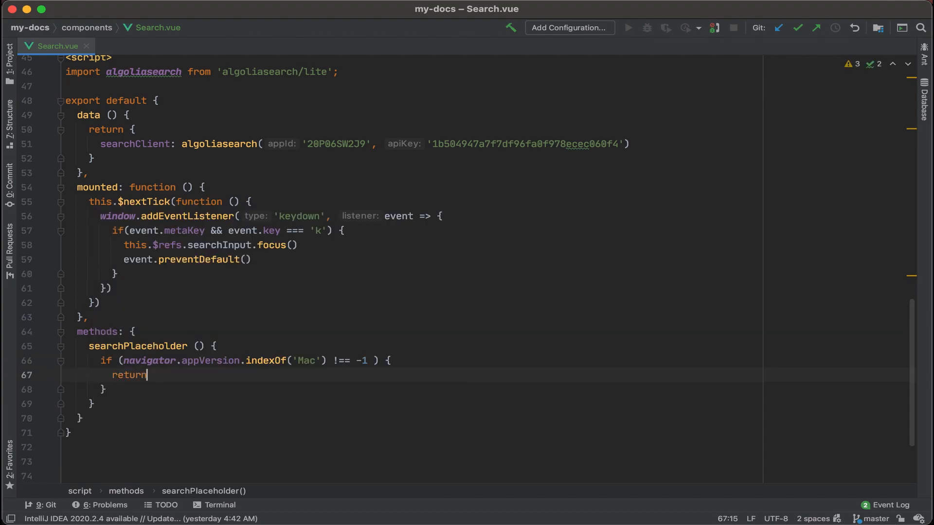
type("'See")
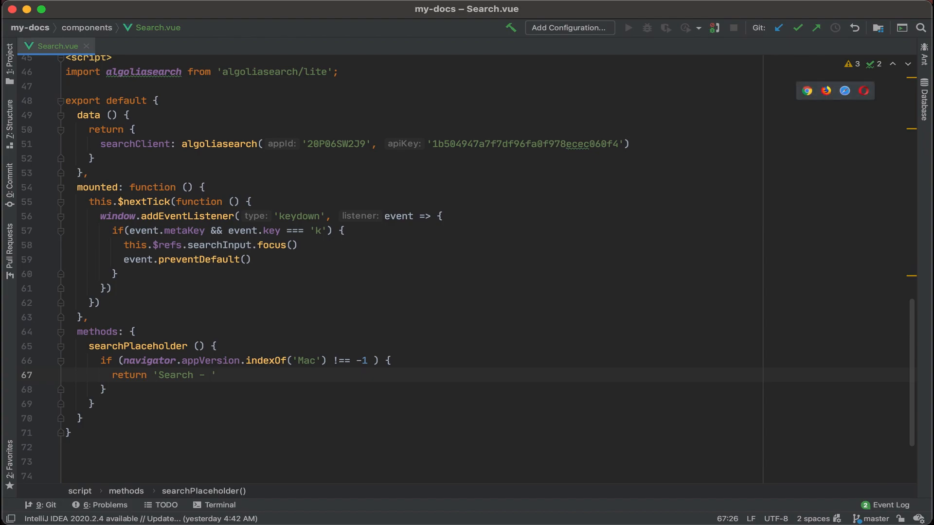
type("⌘k to focus")
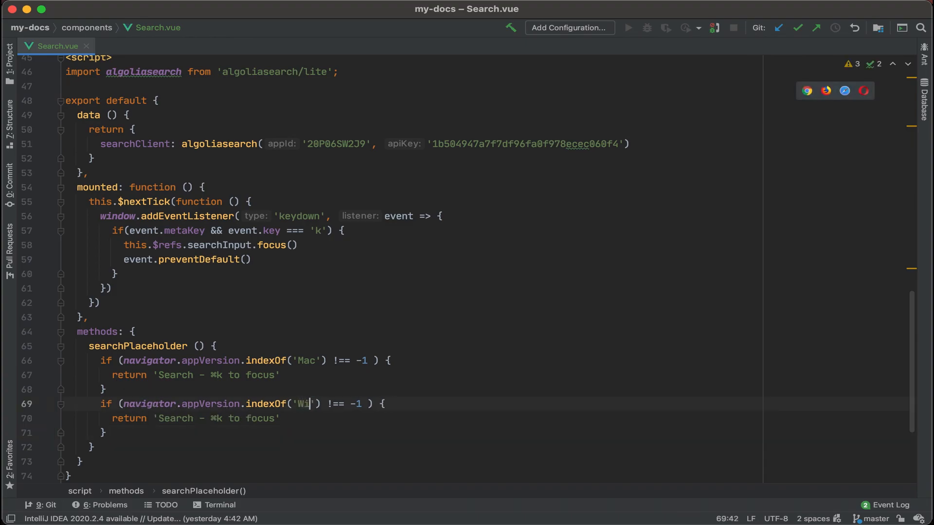
- Finish the Windows branch and an else returning 'Search'
type("n")
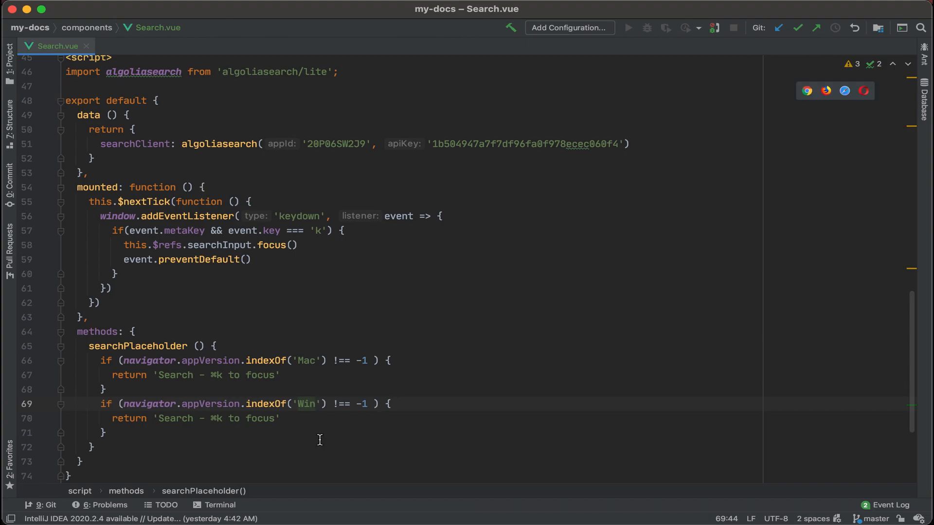
mouse_move(206, 427)
type("Win + ")
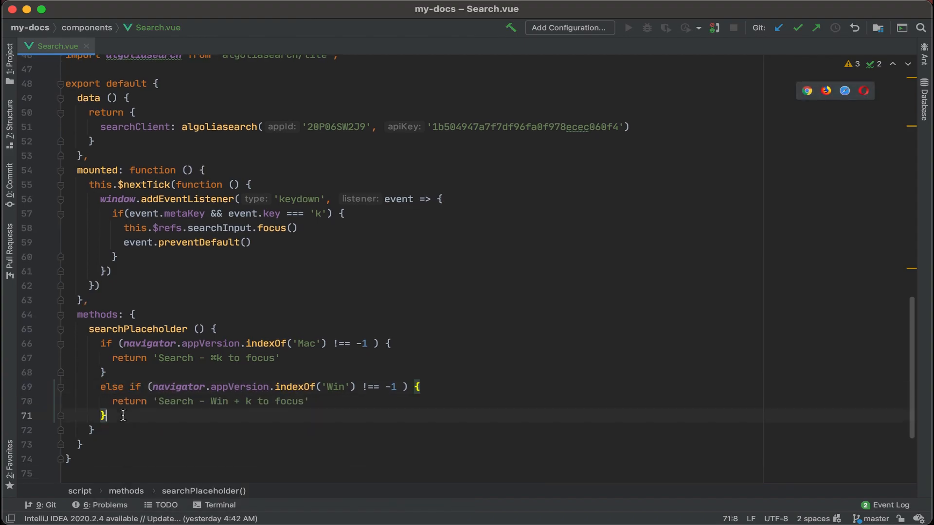
type("el")
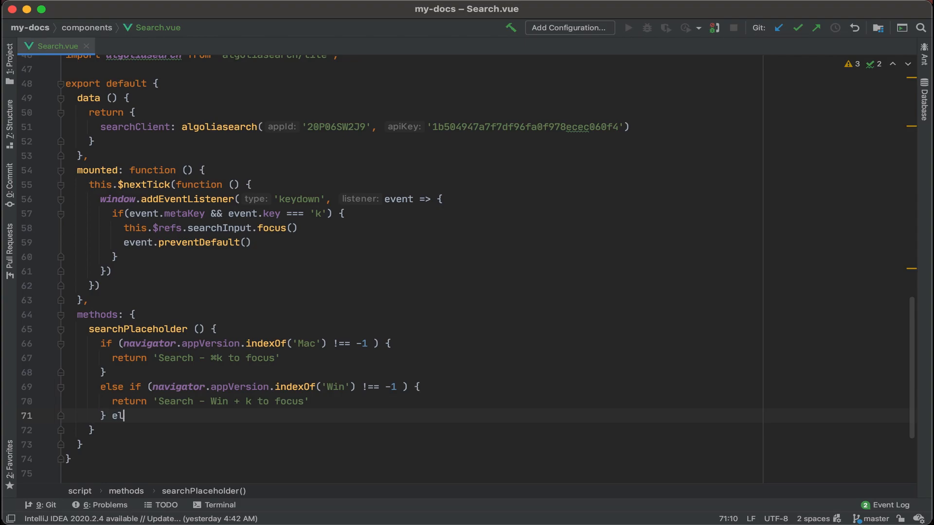
type("se {")
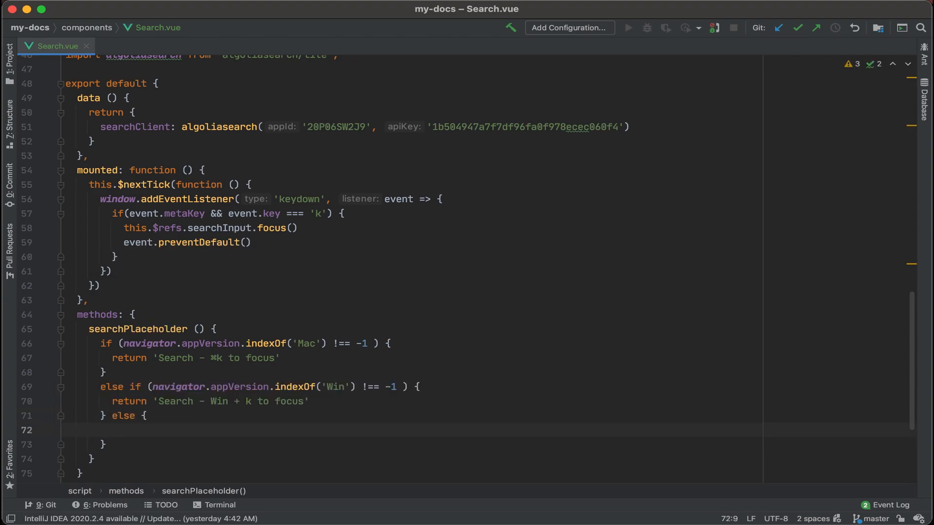
type("reutn")
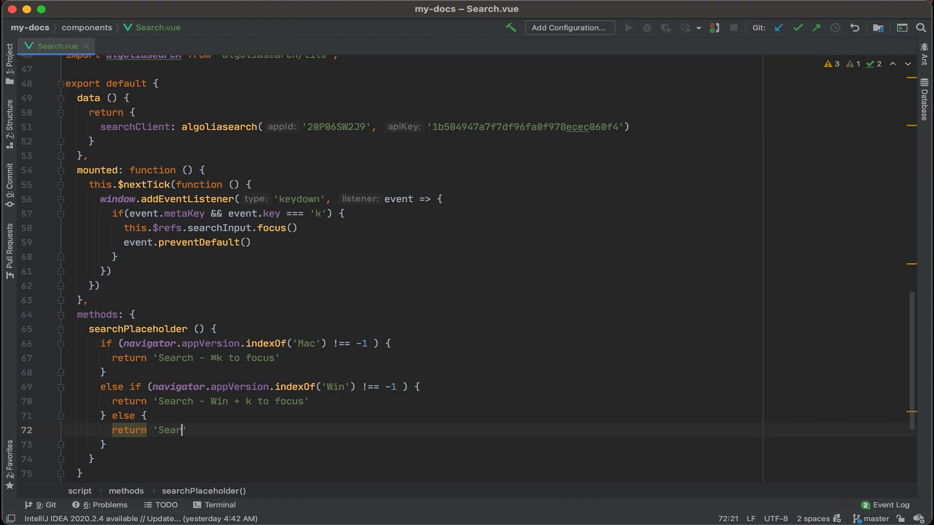
type("ch")
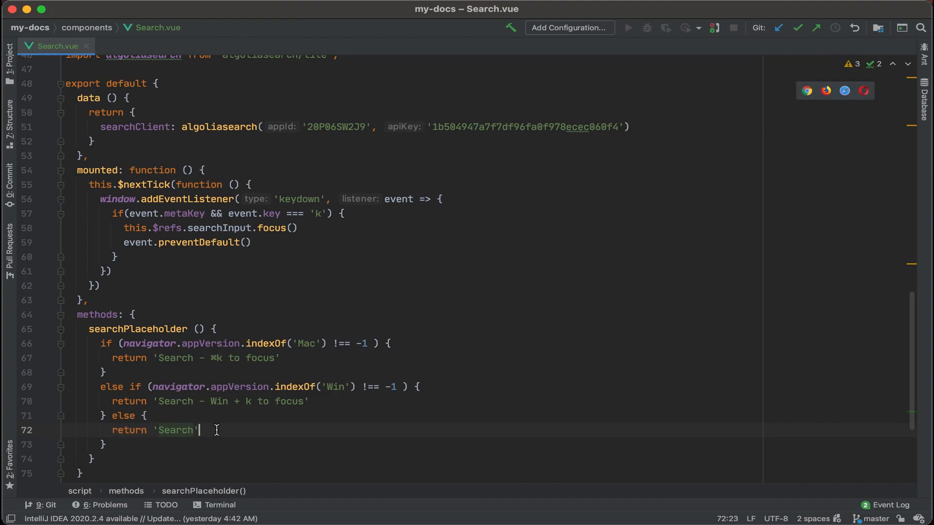
- Rename the methods block to computed via autocomplete
double_click(99, 314)
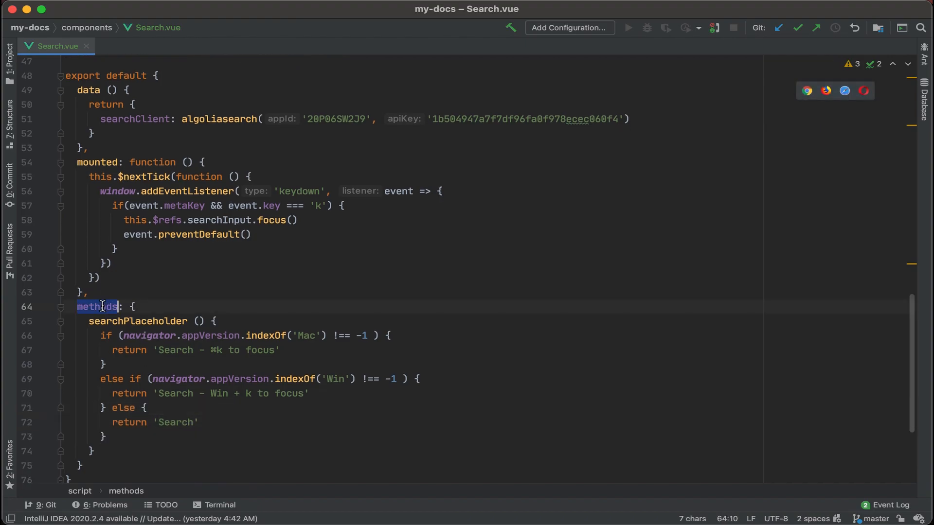
type("comp: {")
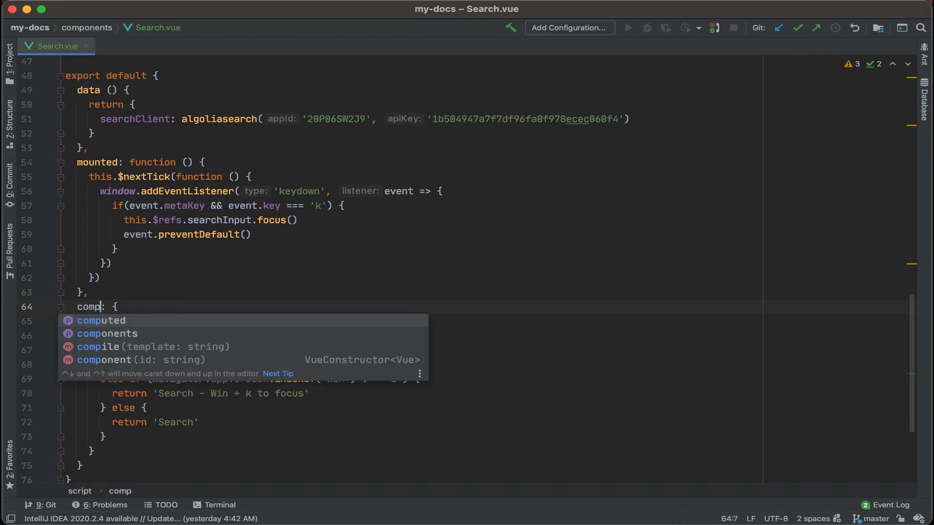
left_click(100, 320)
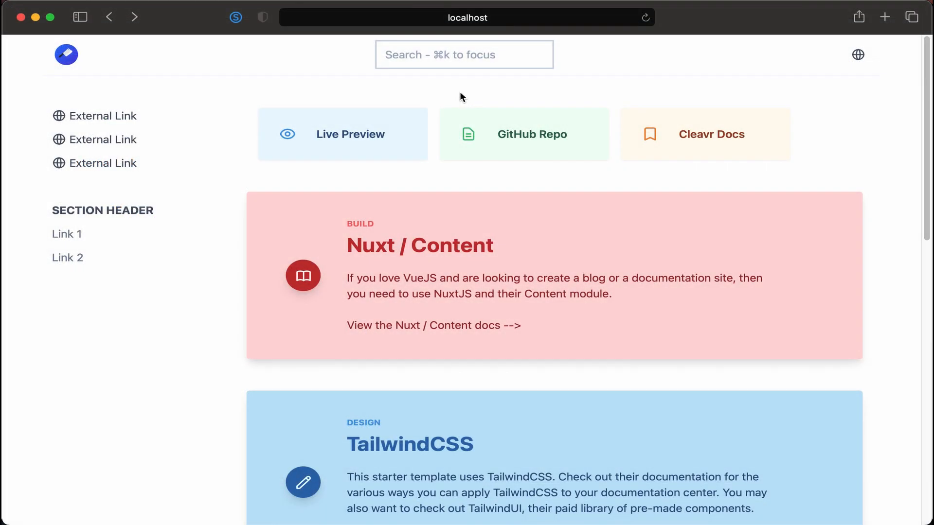
mouse_move(438, 64)
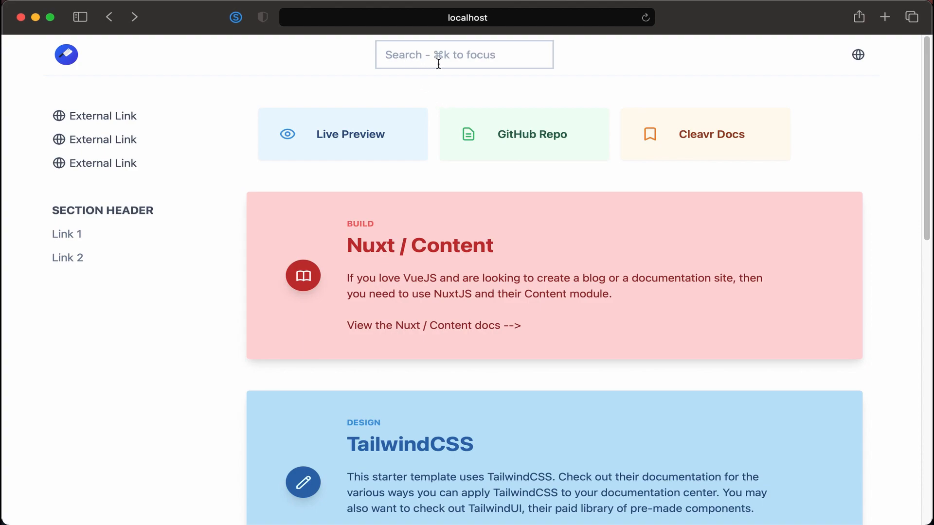
mouse_move(476, 91)
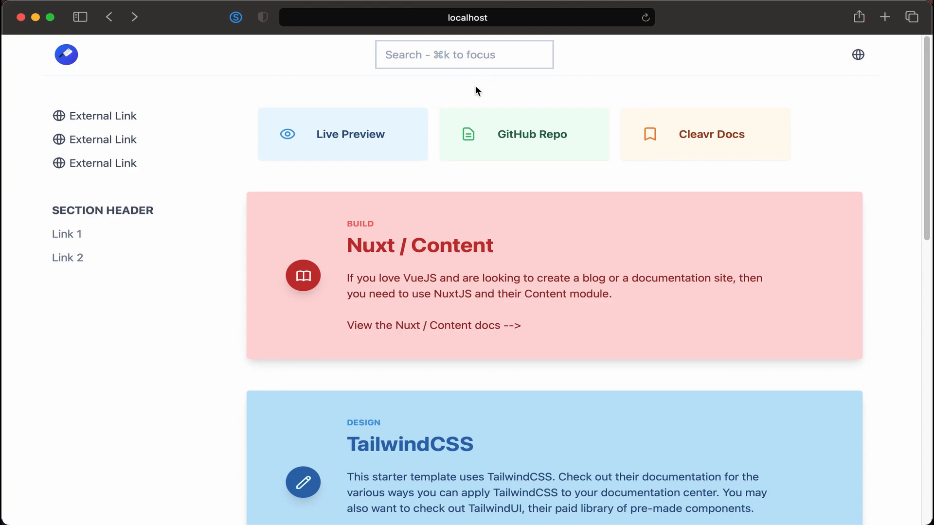
- Focus the docs search box showing the 'Search – ⌘k to focus' placeholder
left_click(464, 54)
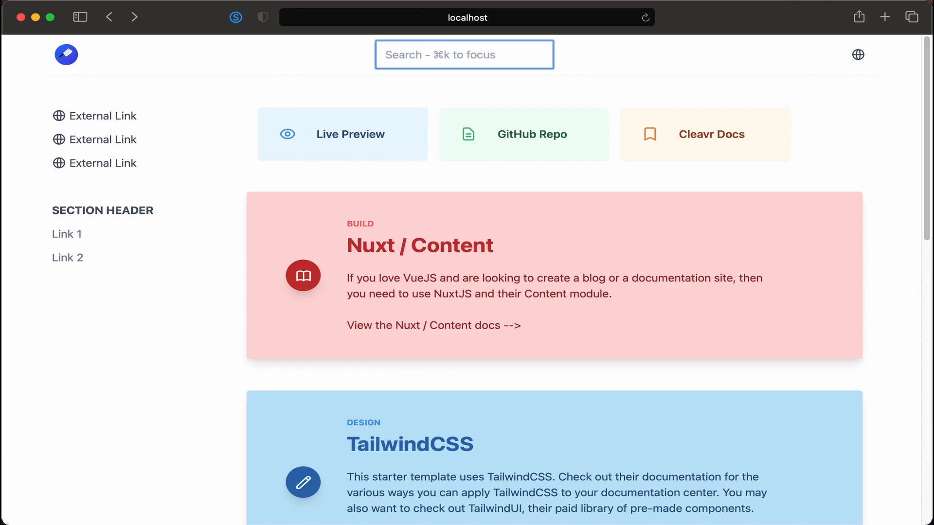